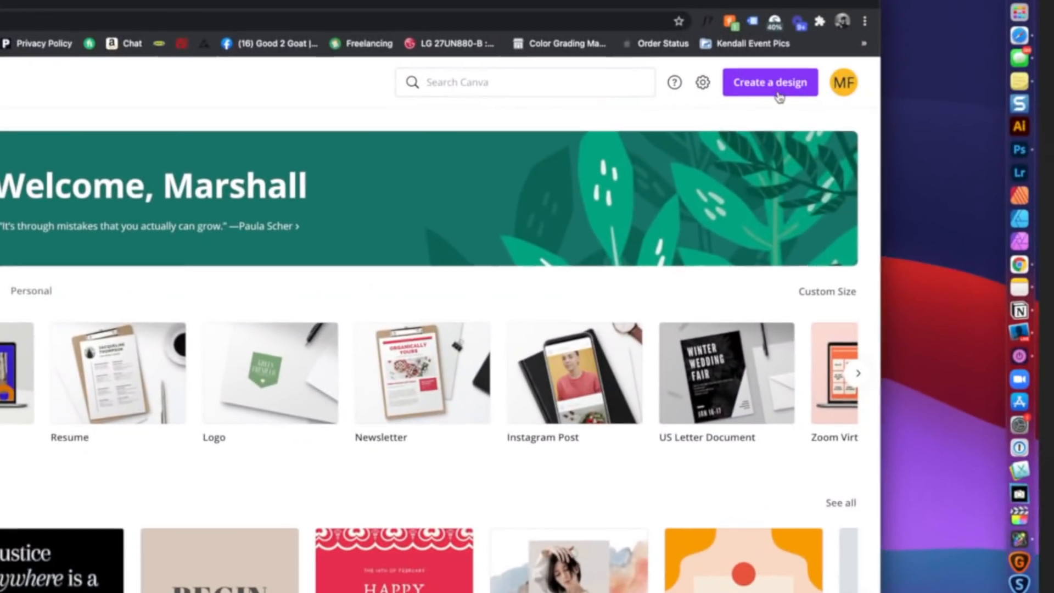
# Step: Create a new custom design sized 3840 by 2160 px
pyautogui.click(770, 83)
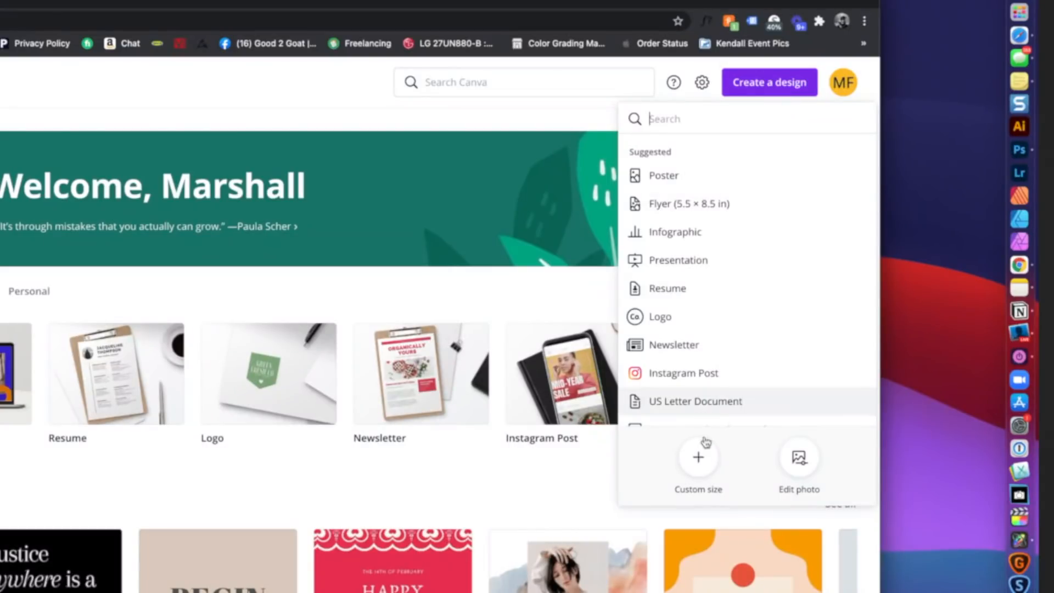
pyautogui.click(698, 457)
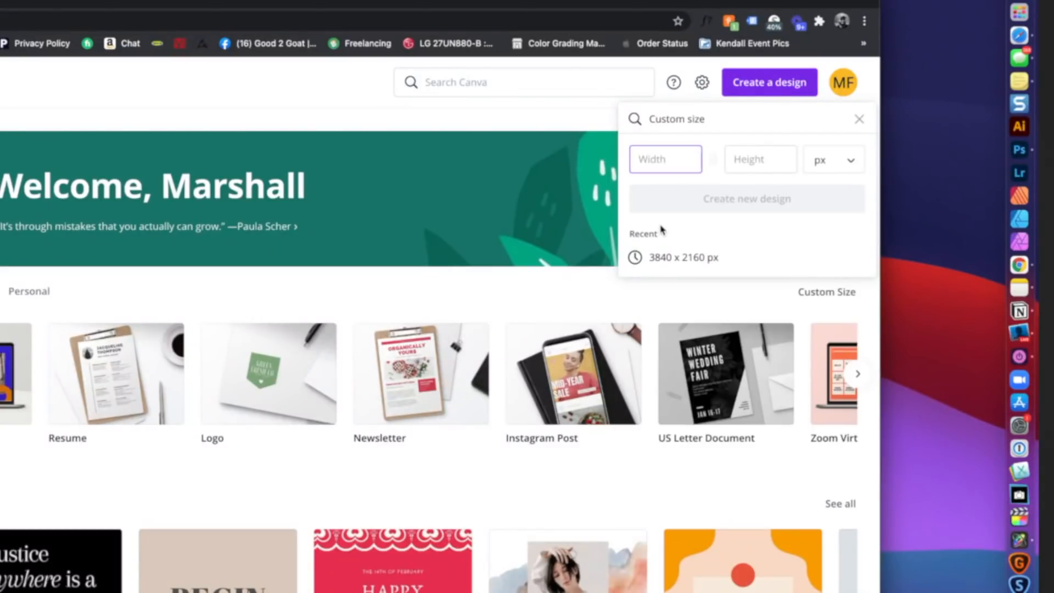
pyautogui.write('3840')
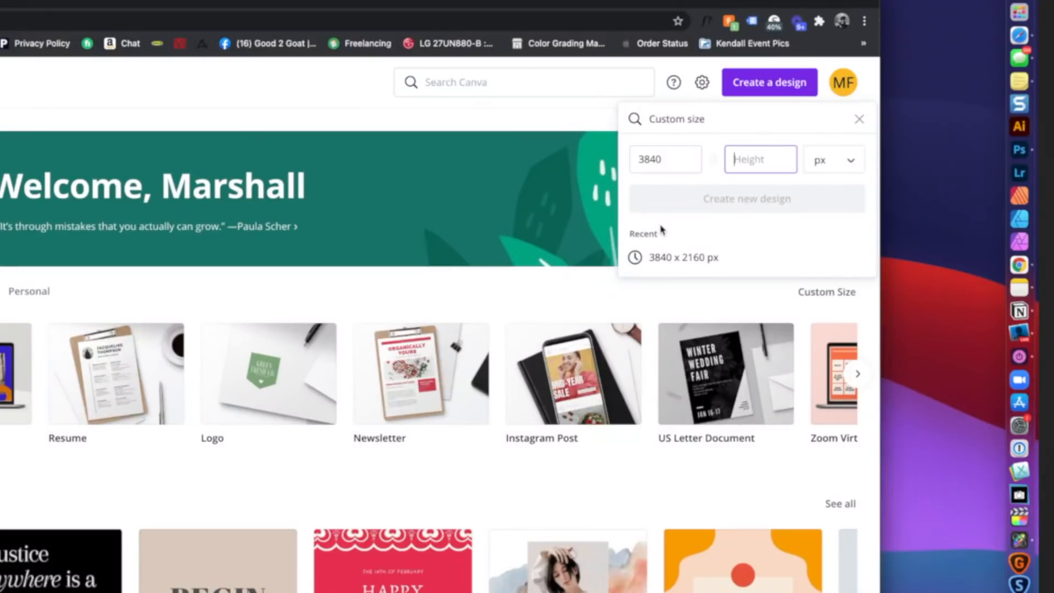
pyautogui.write('2160')
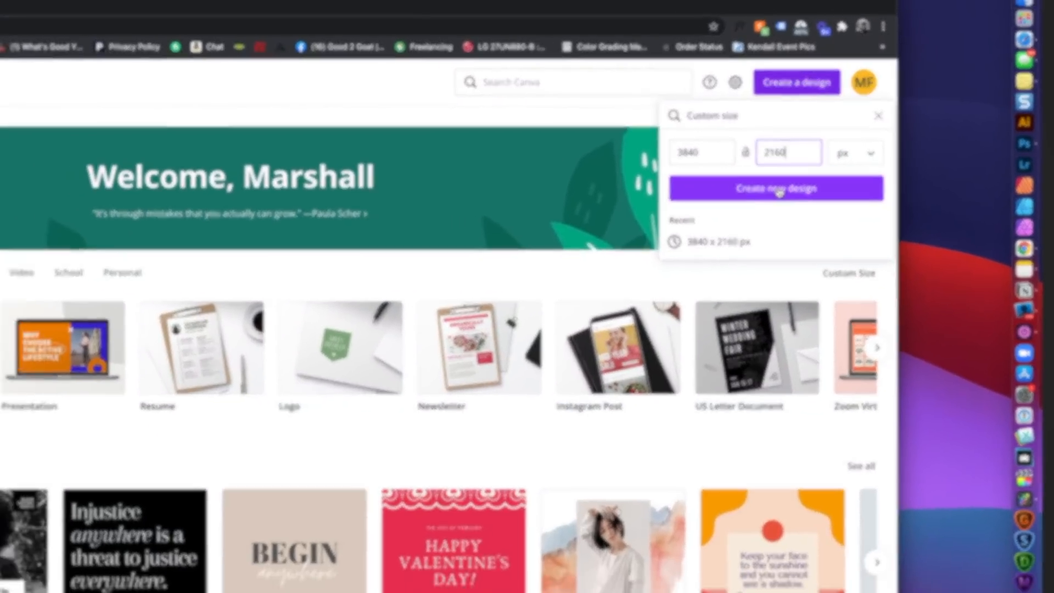
pyautogui.click(776, 189)
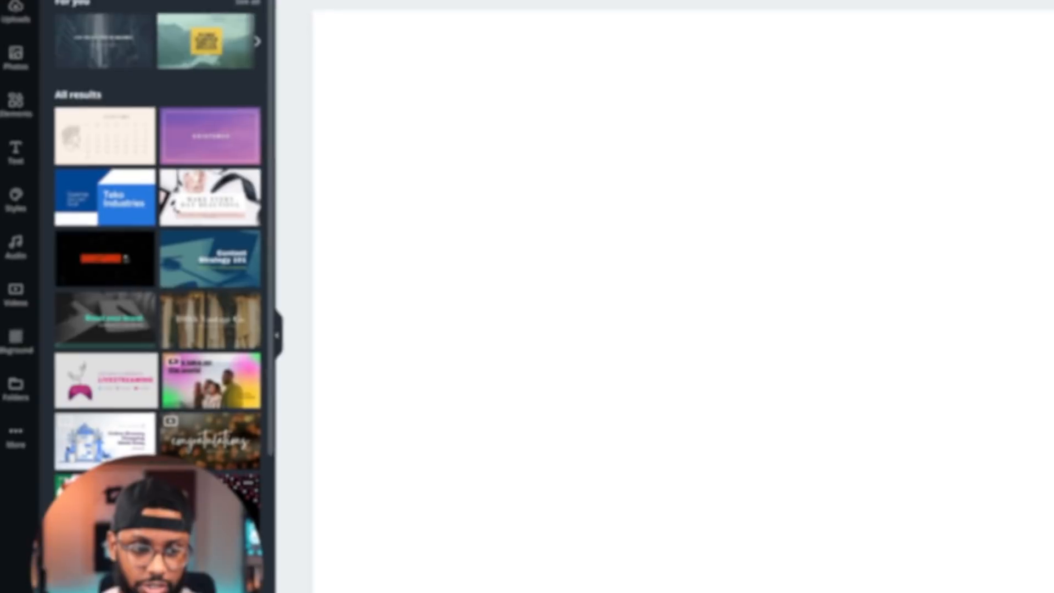
# Step: Apply the grey angular abstract image from Backgrounds to the whole canvas
pyautogui.scroll(-3)
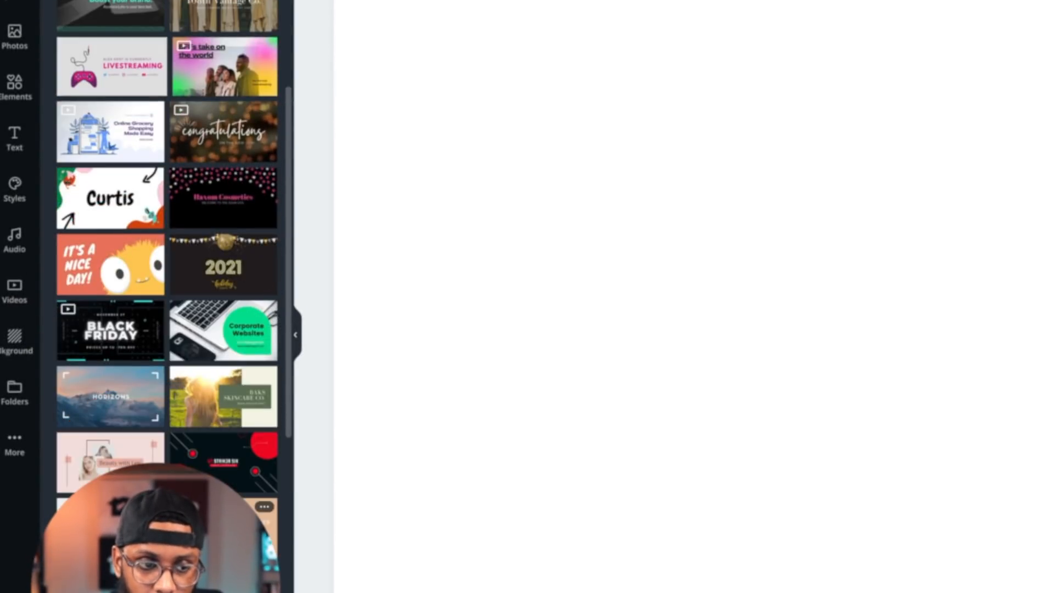
pyautogui.click(14, 345)
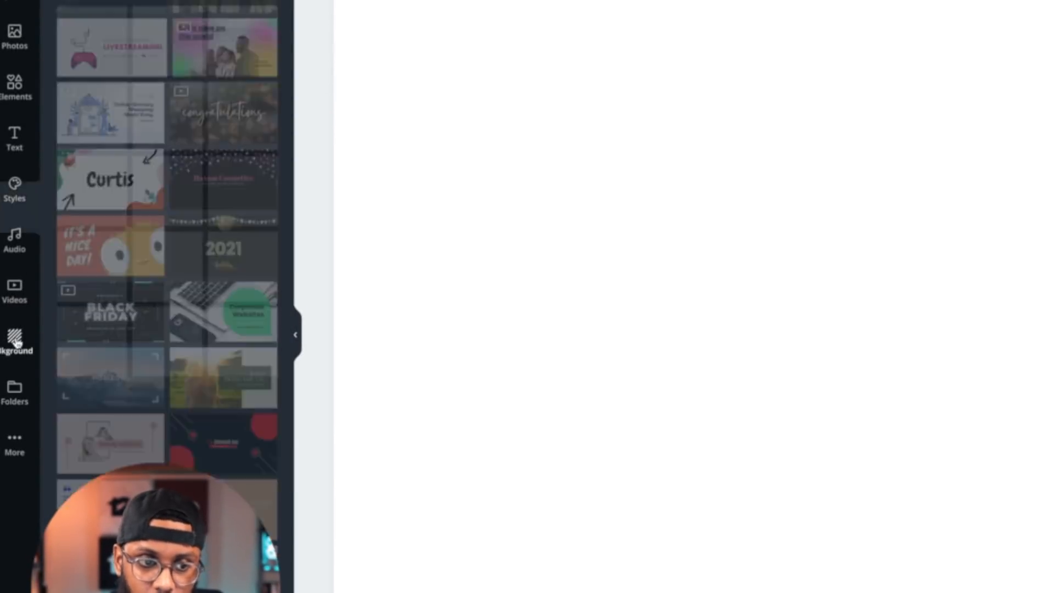
pyautogui.click(15, 345)
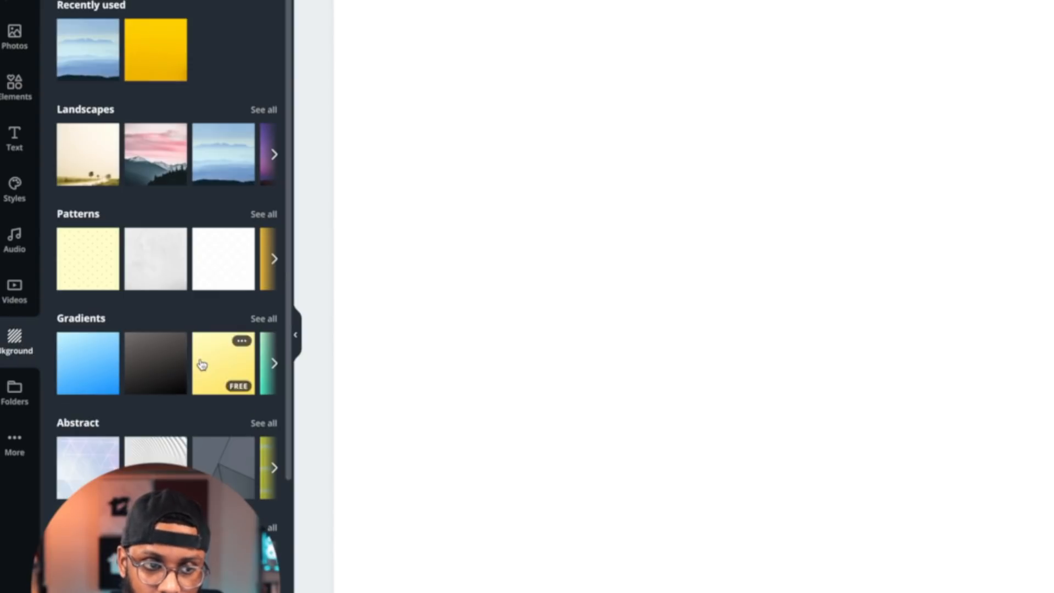
pyautogui.scroll(-3)
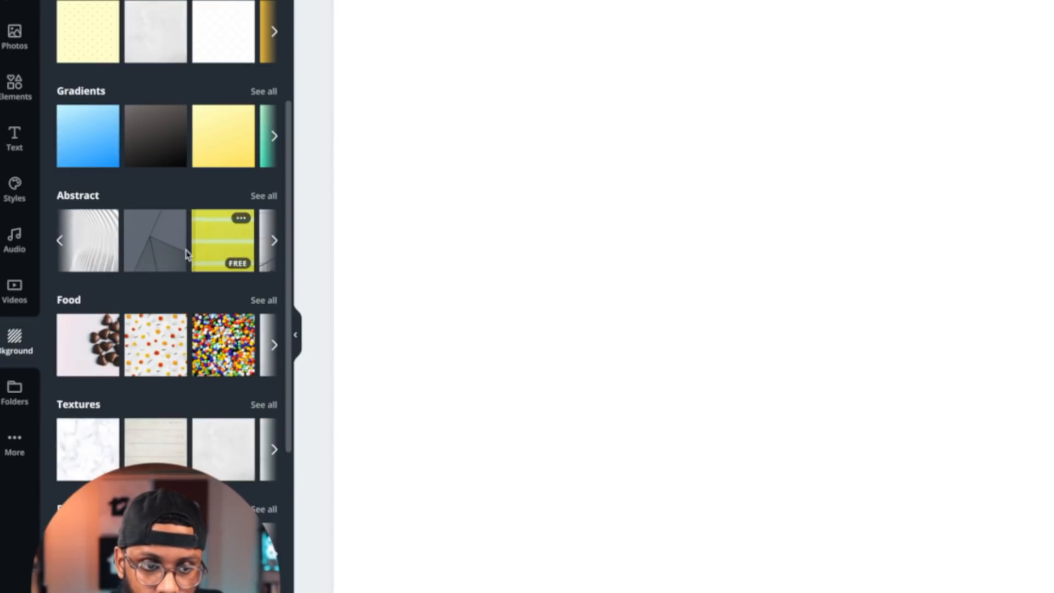
pyautogui.click(156, 241)
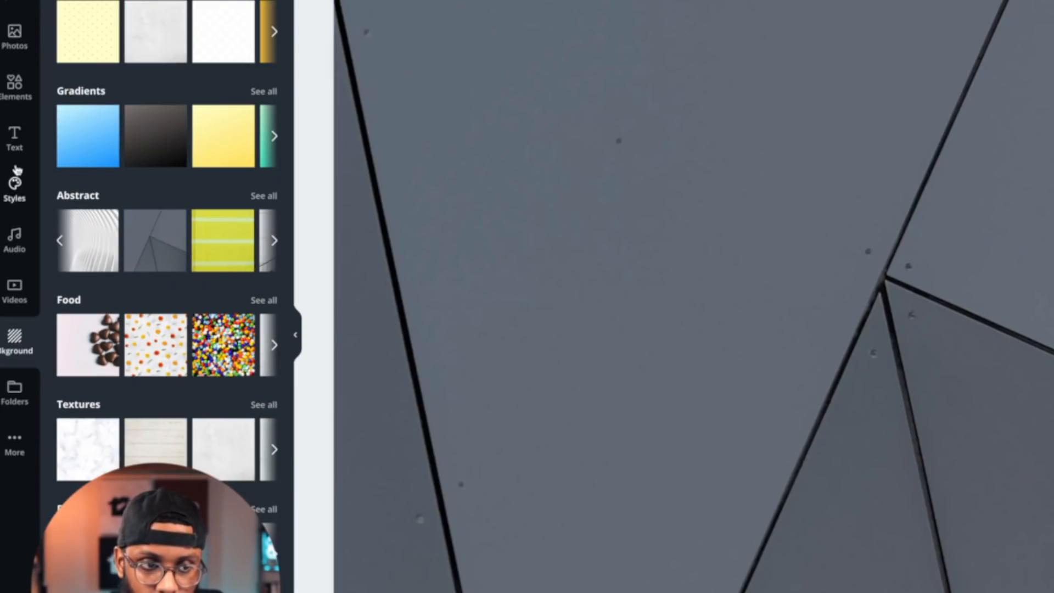
pyautogui.click(13, 85)
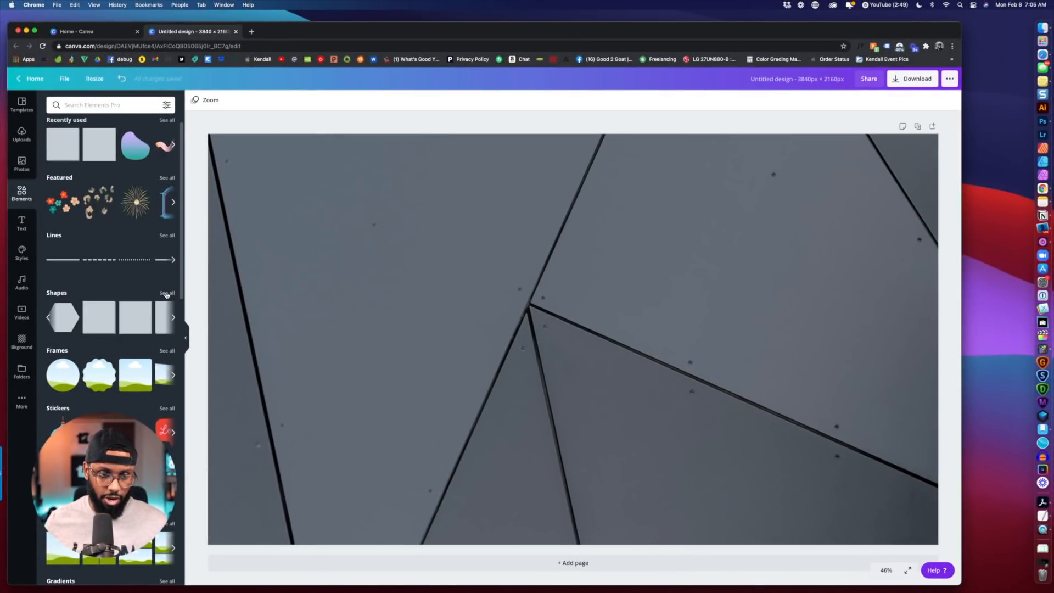
# Step: Place three rounded rectangles from Shapes at the left, middle and right
pyautogui.click(167, 293)
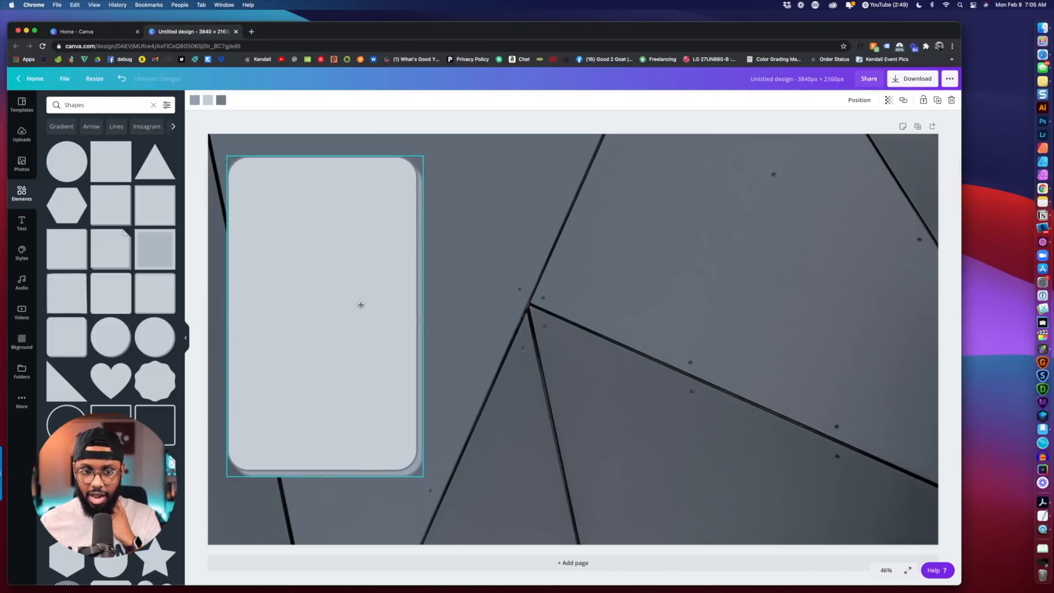
pyautogui.moveTo(424, 314); pyautogui.dragTo(433, 314)
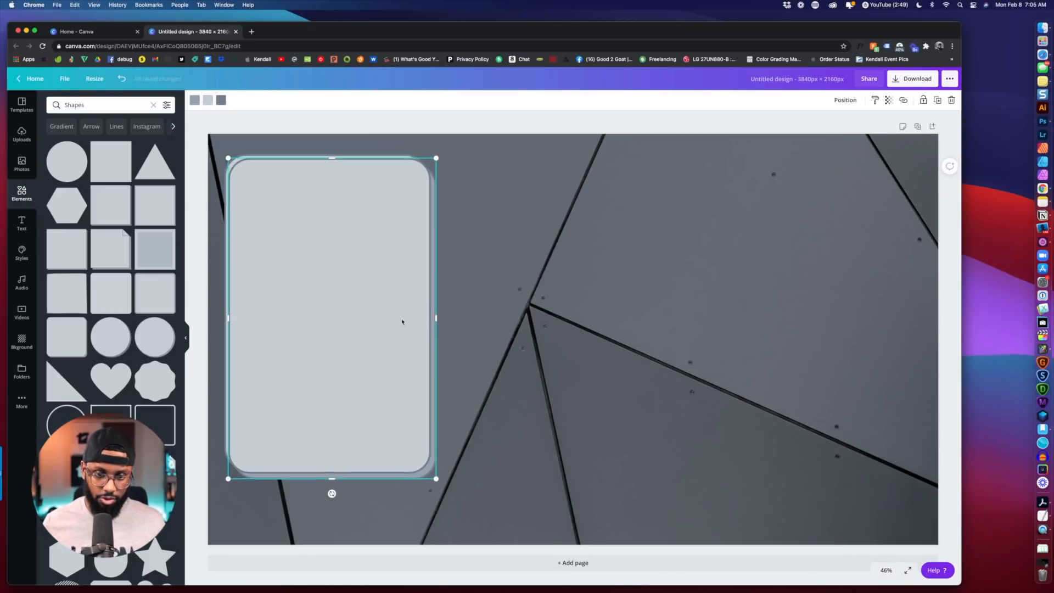
pyautogui.moveTo(332, 317); pyautogui.dragTo(548, 312)
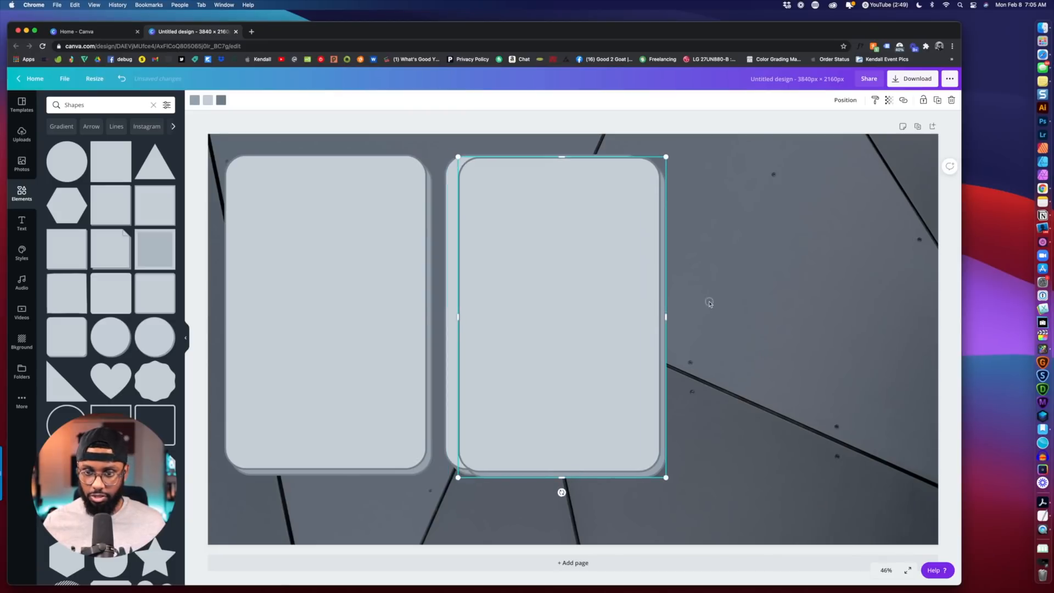
pyautogui.moveTo(562, 317); pyautogui.dragTo(773, 317)
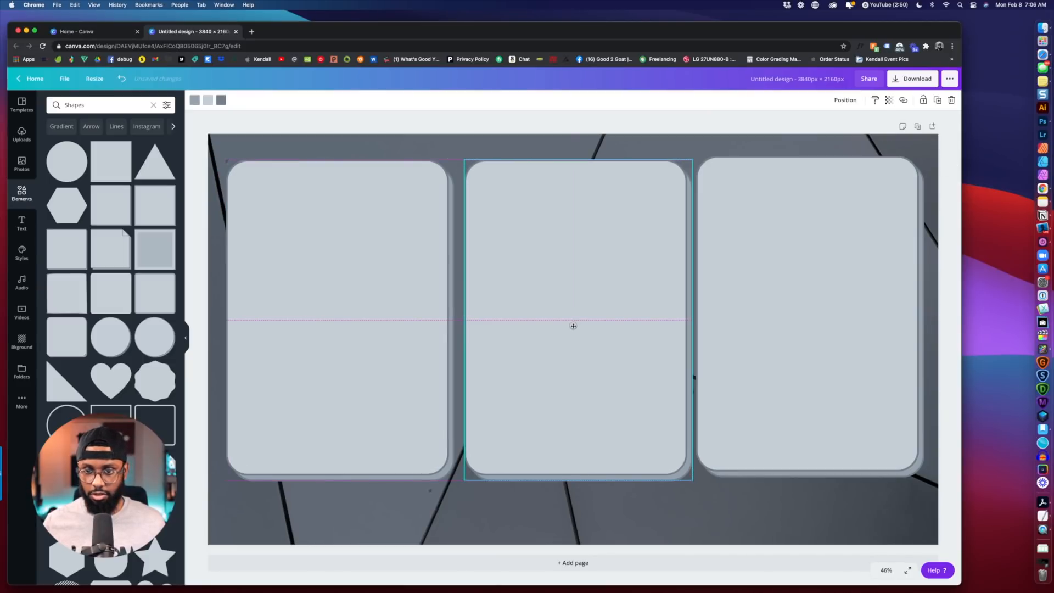
# Step: Align the three rectangles and set their fill colour to white
pyautogui.click(810, 319)
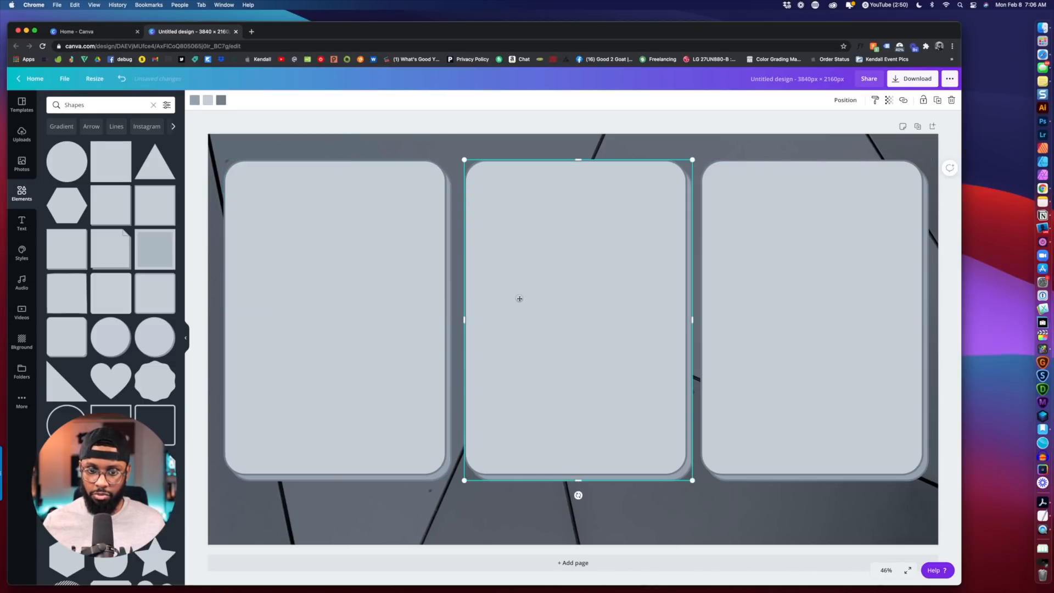
pyautogui.click(357, 288)
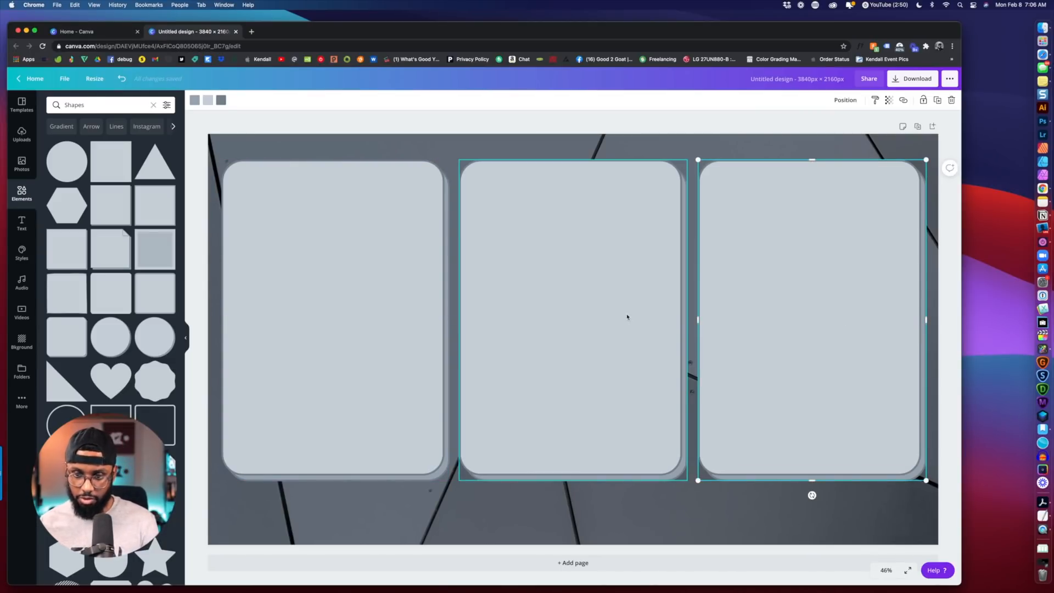
pyautogui.click(810, 319)
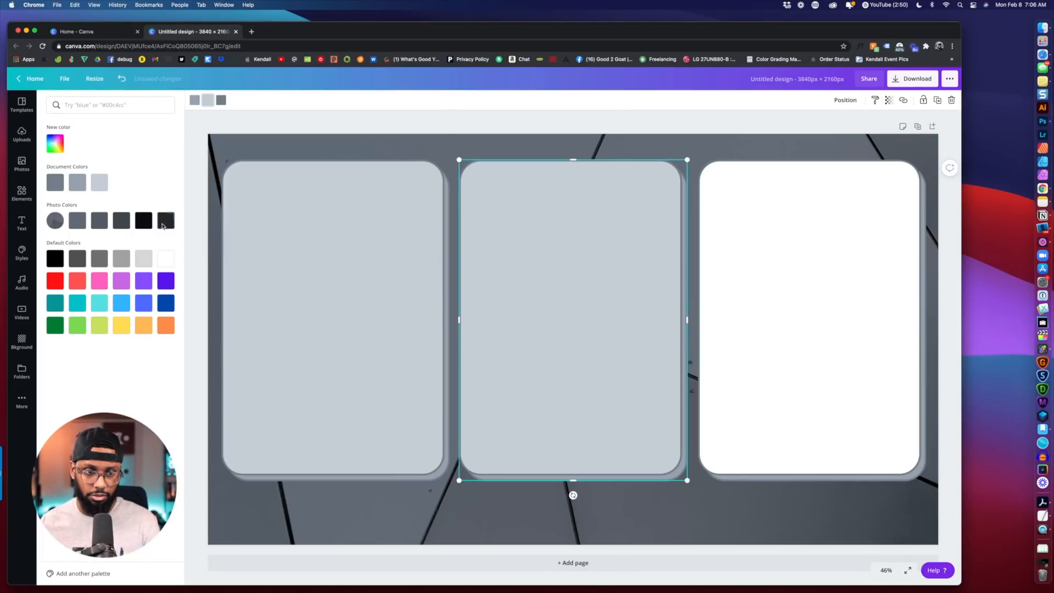
pyautogui.click(166, 259)
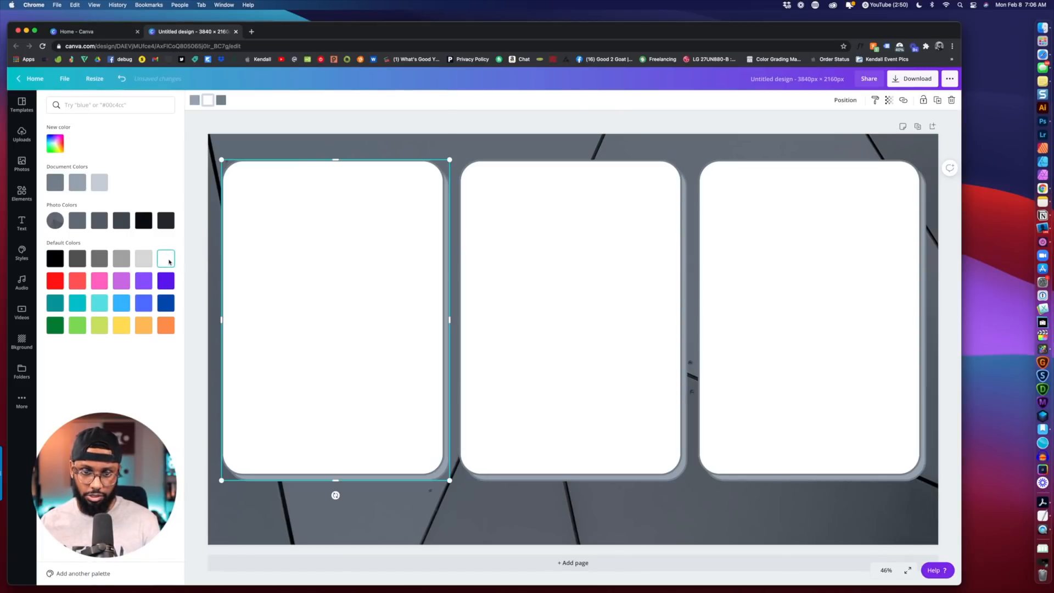
pyautogui.click(21, 192)
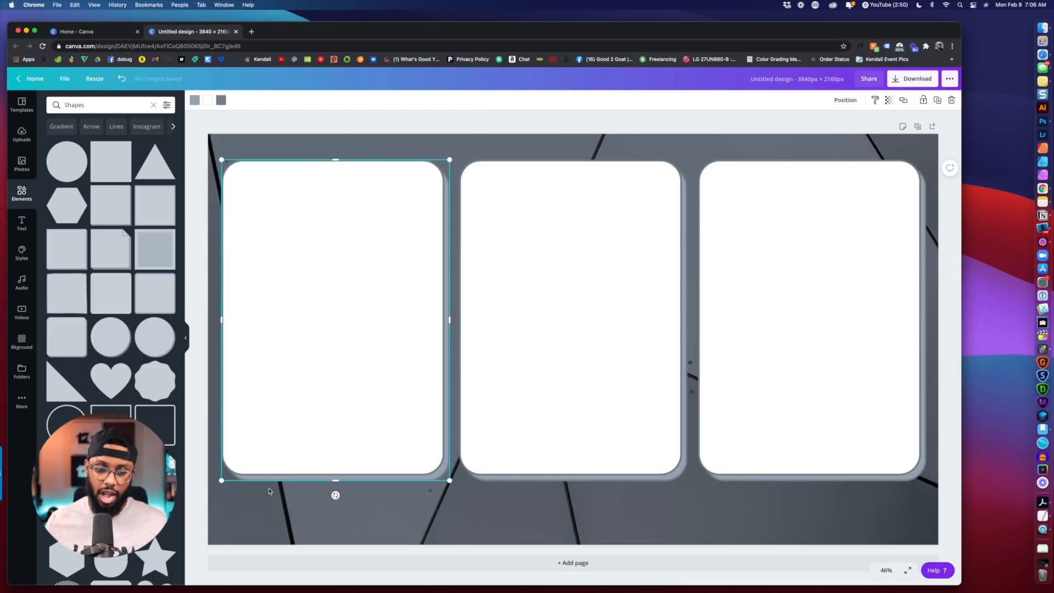
pyautogui.moveTo(416, 428)
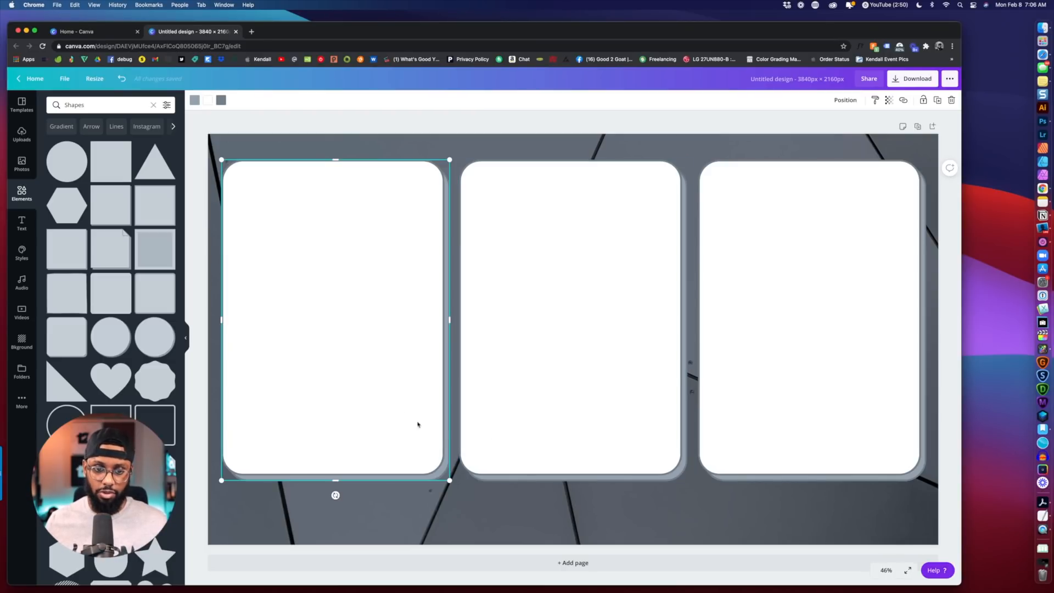
pyautogui.moveTo(246, 513)
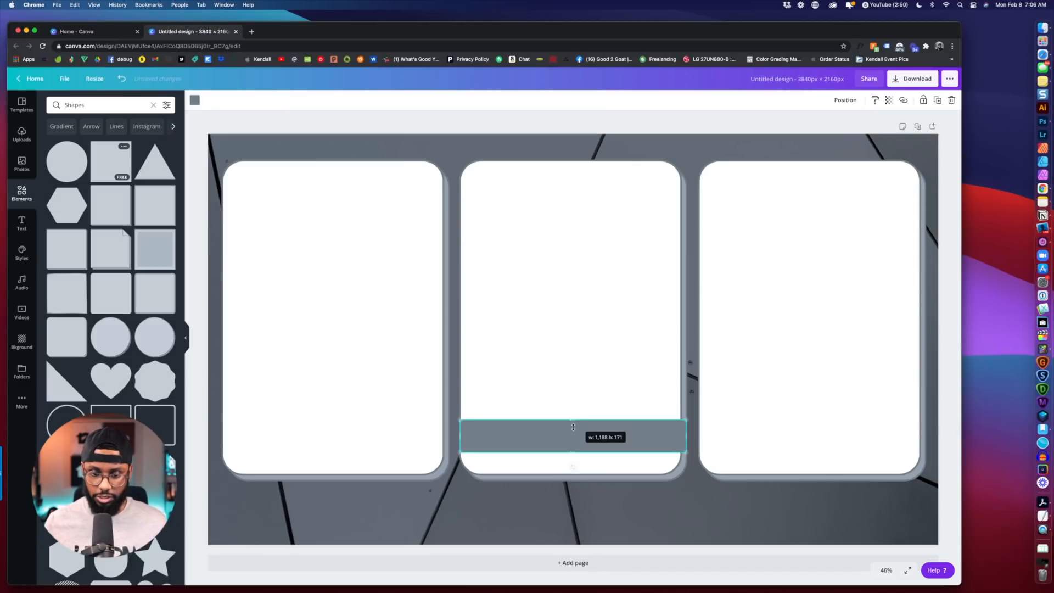
# Step: Stretch a square into a bar at the left panel's bottom, duplicate it, and colour both teal
pyautogui.moveTo(573, 437); pyautogui.dragTo(334, 447)
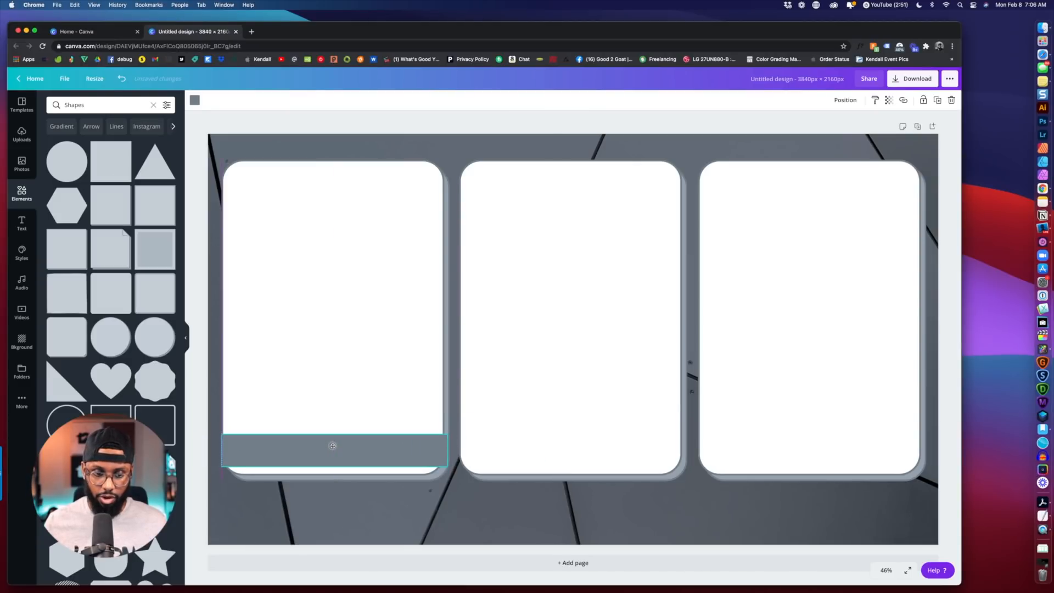
pyautogui.moveTo(332, 447); pyautogui.dragTo(332, 477)
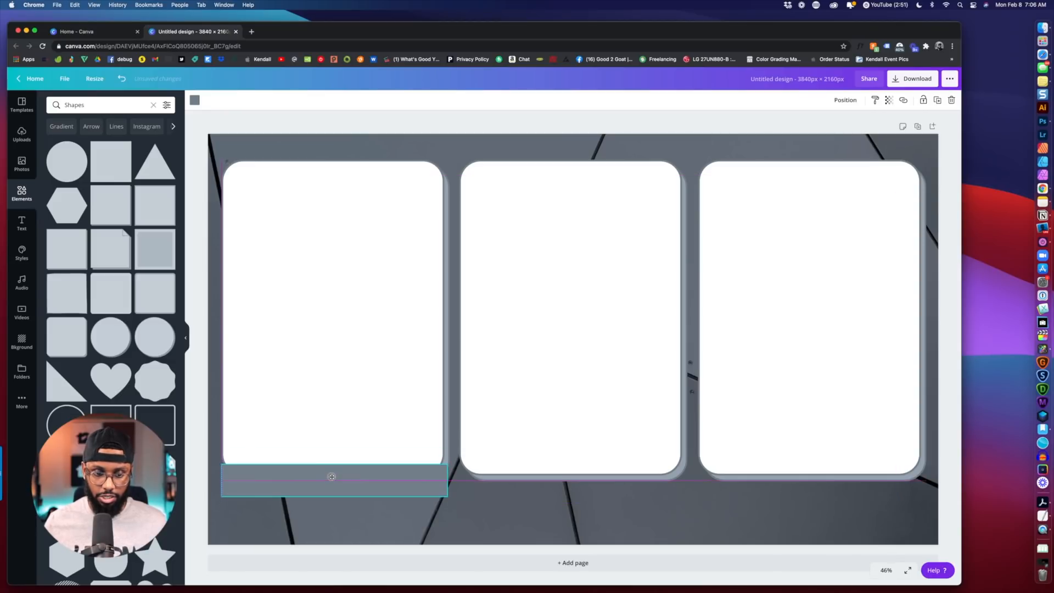
pyautogui.click(331, 474)
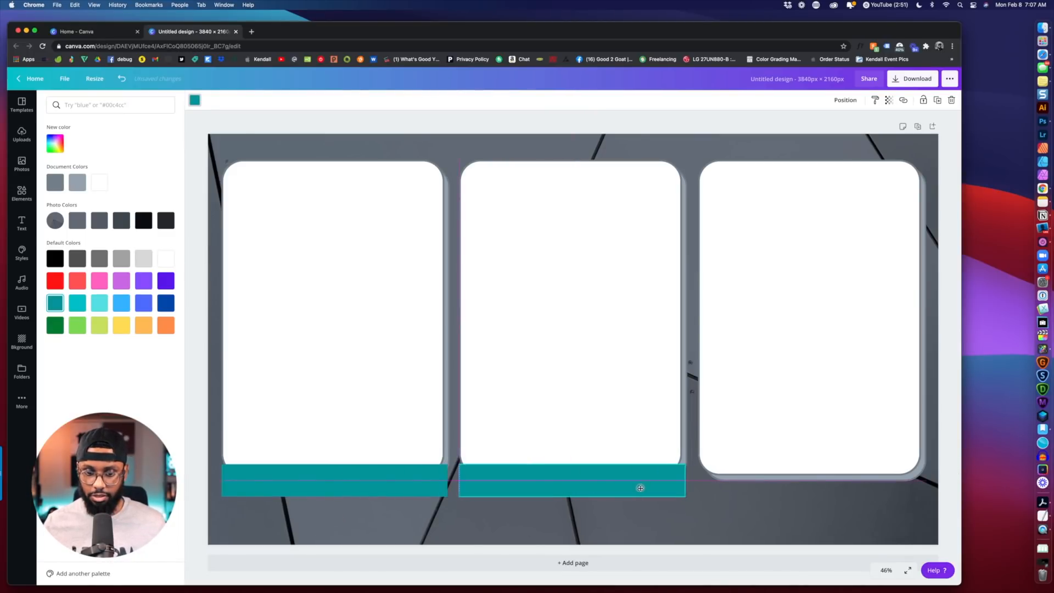
pyautogui.click(641, 486)
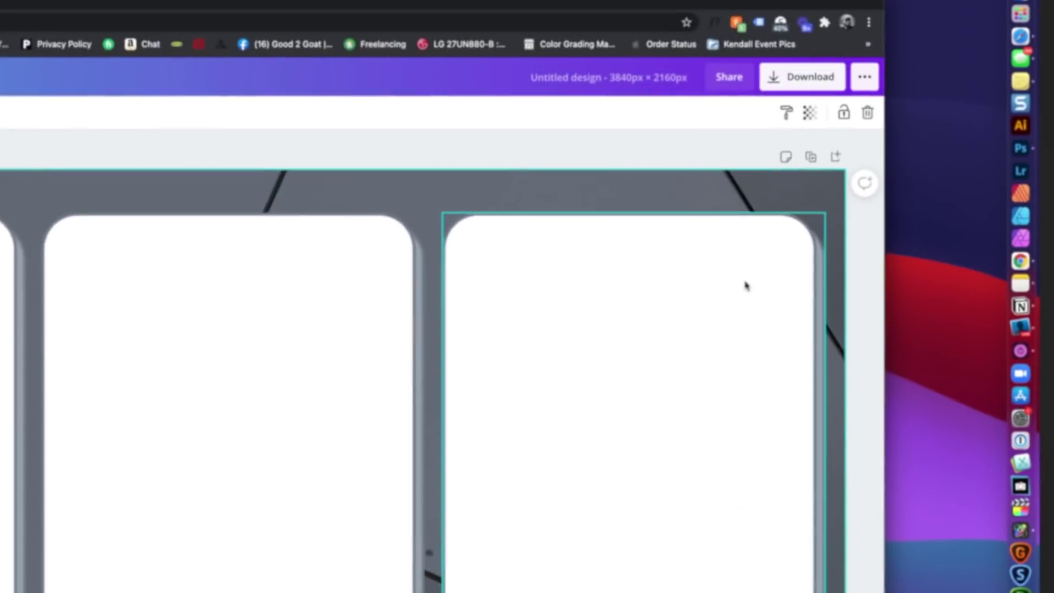
# Step: Download the design as a PNG named '3 Person Overlay'
pyautogui.click(802, 77)
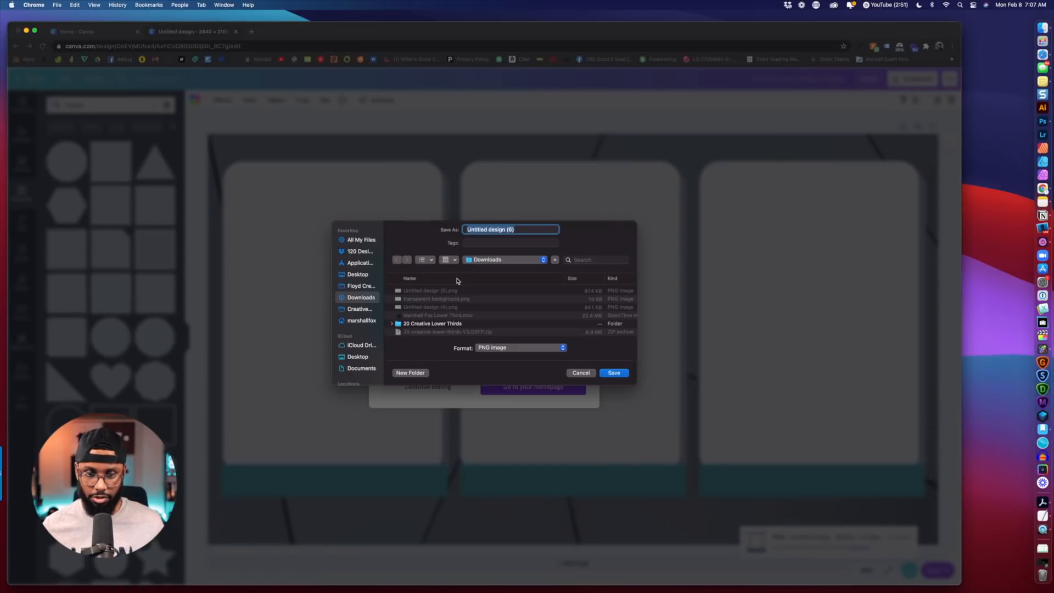
pyautogui.moveTo(632, 372)
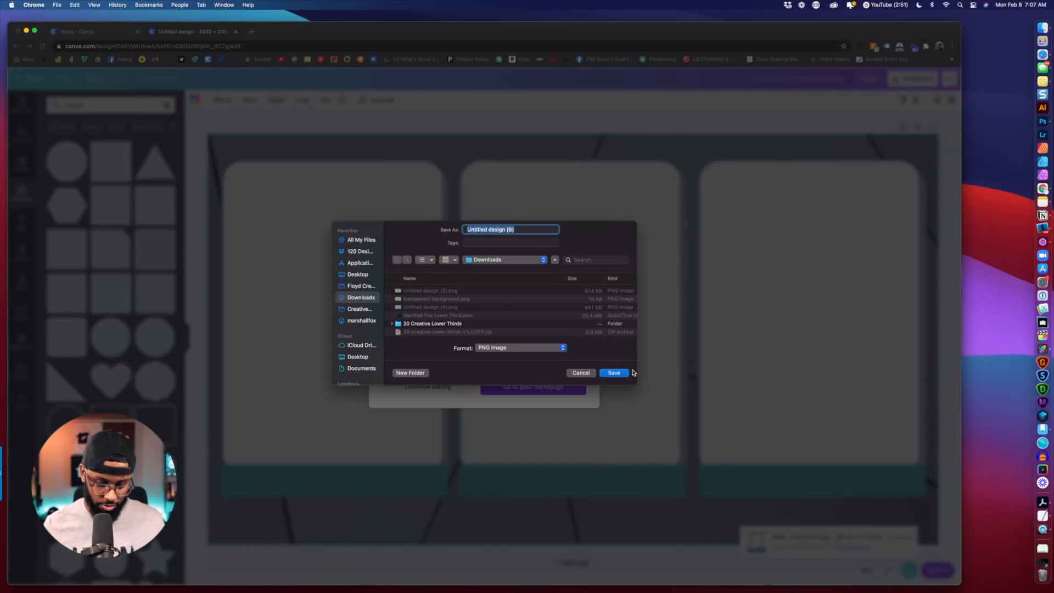
pyautogui.write('3 Person')
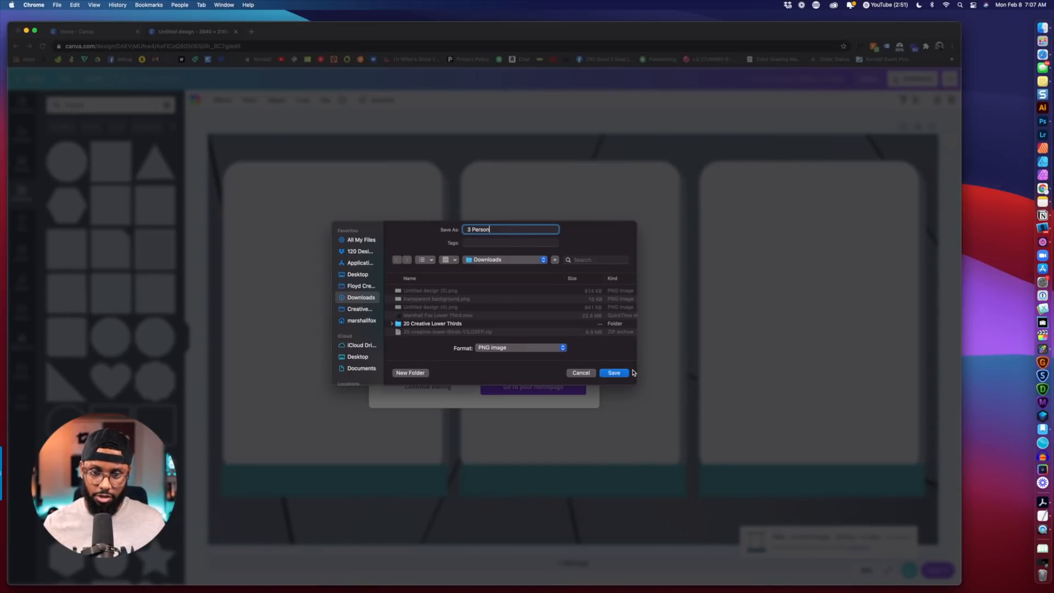
pyautogui.write('Overlay')
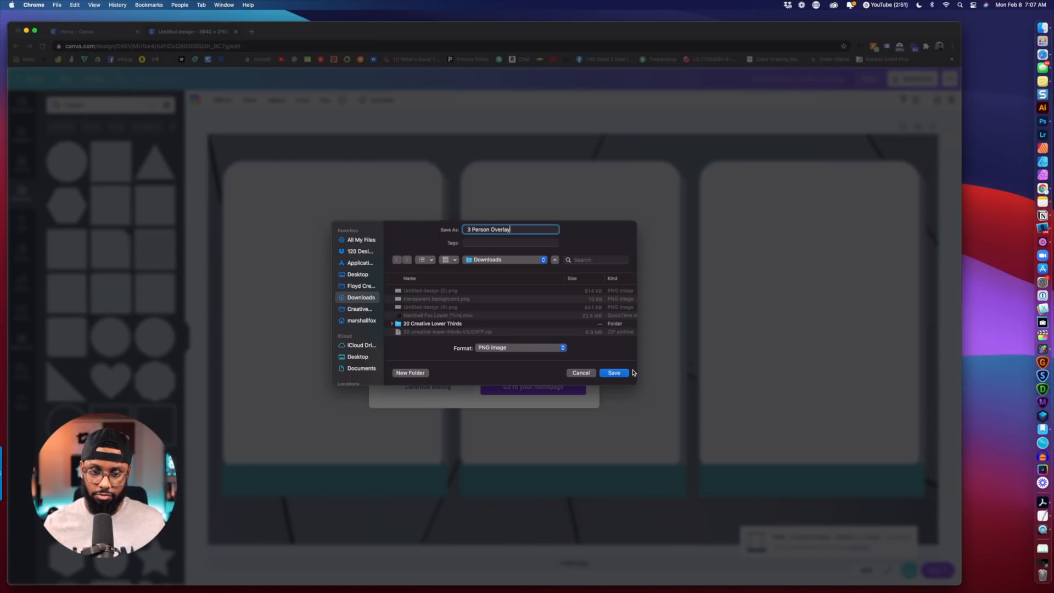
pyautogui.click(614, 372)
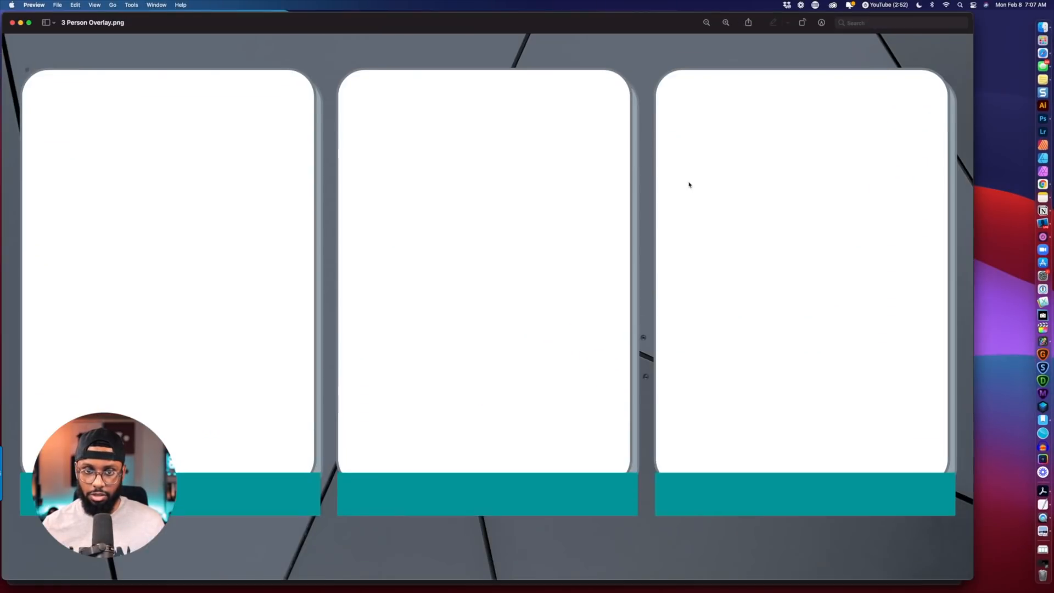
pyautogui.moveTo(597, 151)
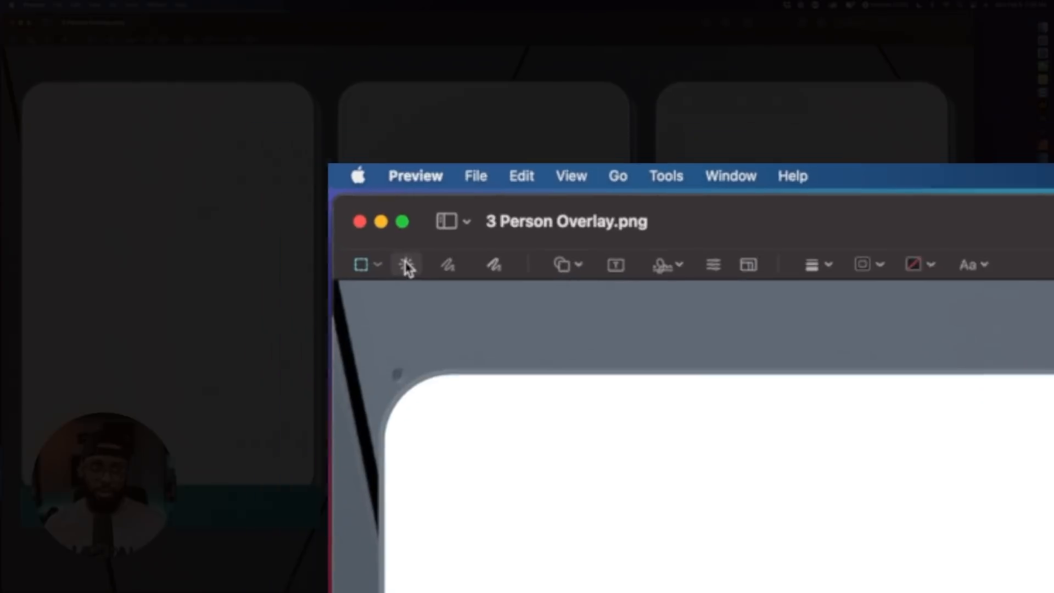
pyautogui.moveTo(459, 298)
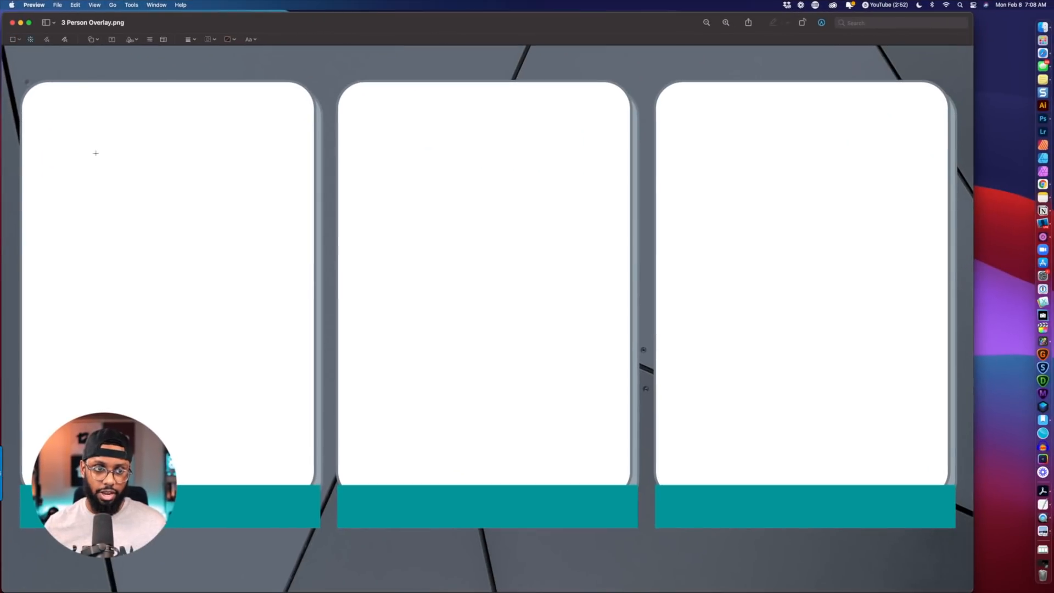
# Step: Remove the white panel interiors with Instant Alpha and save the image
pyautogui.click(115, 179)
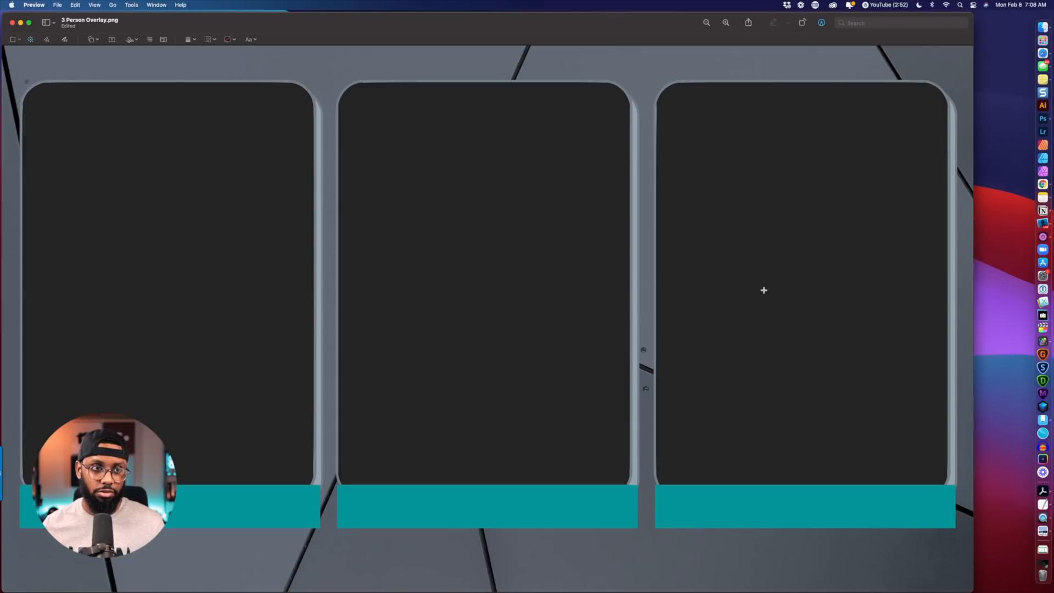
pyautogui.click(57, 5)
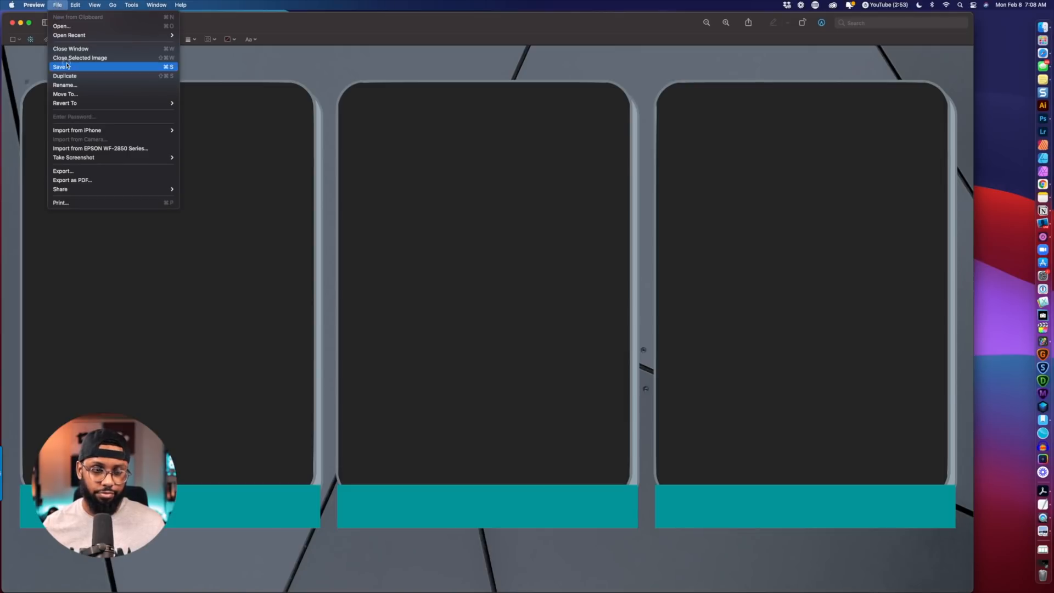
pyautogui.click(55, 66)
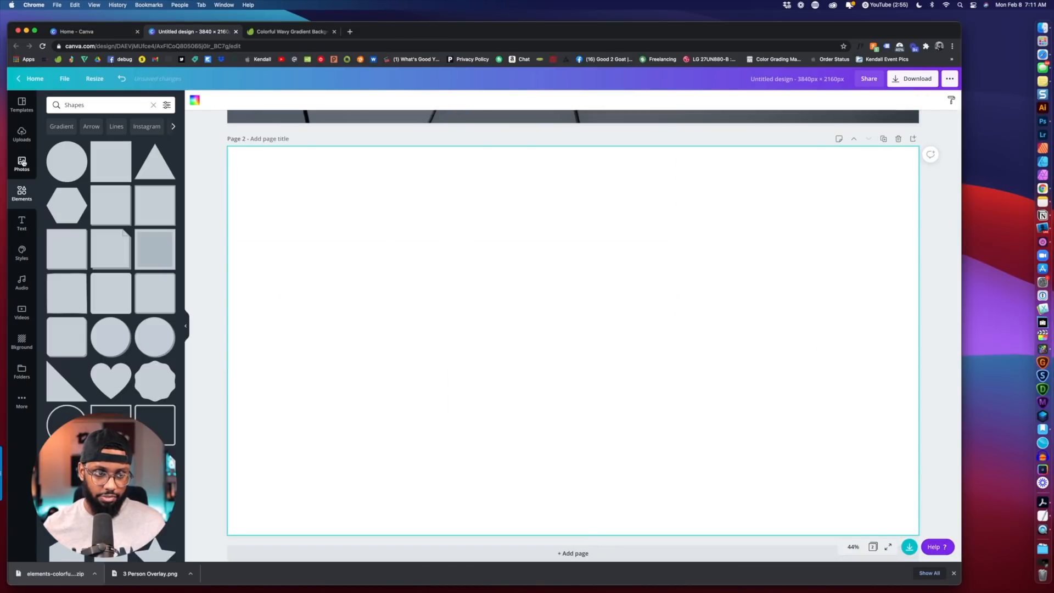
# Step: Upload 5.jpg from Colorful Gradients > JPEG and place it on page 2
pyautogui.click(21, 163)
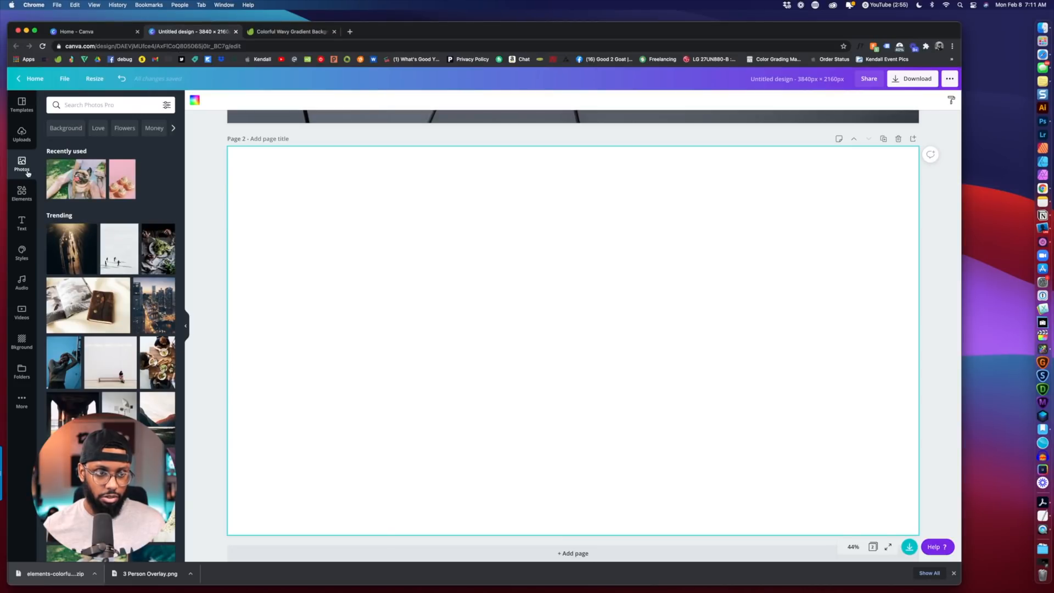
pyautogui.click(22, 138)
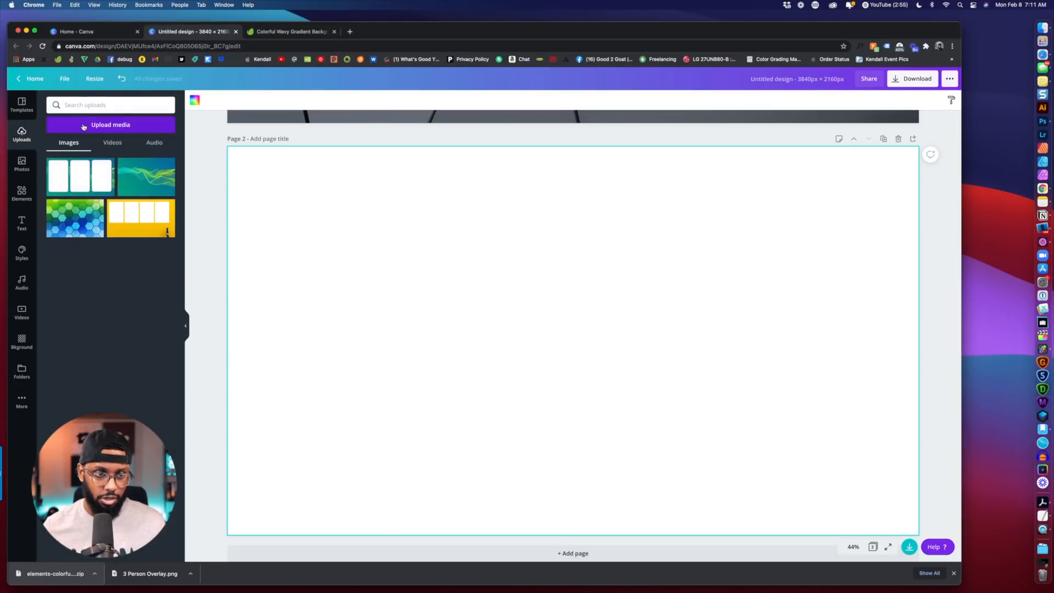
pyautogui.click(110, 125)
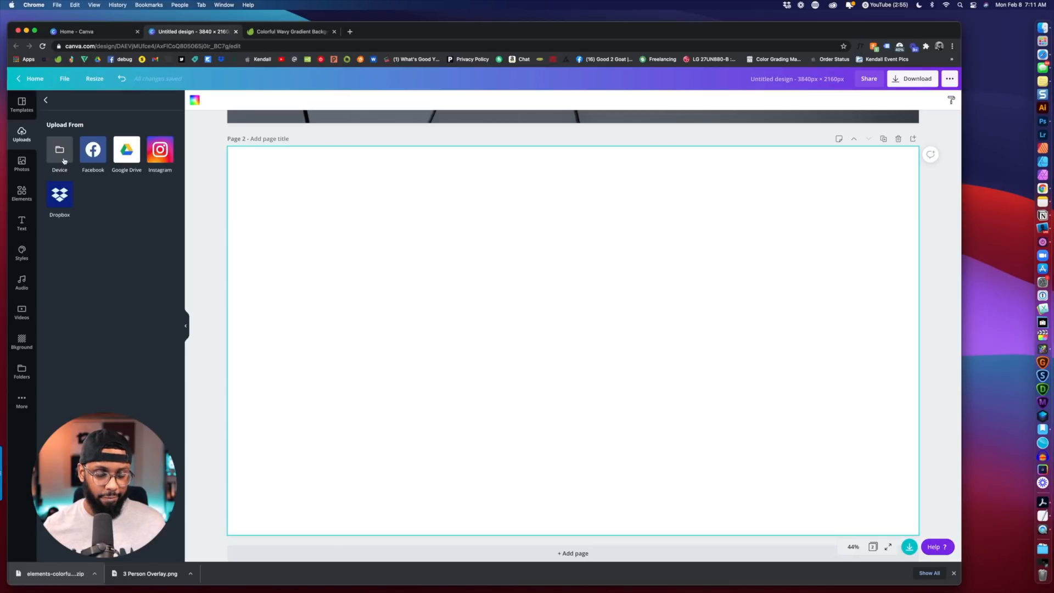
pyautogui.click(59, 150)
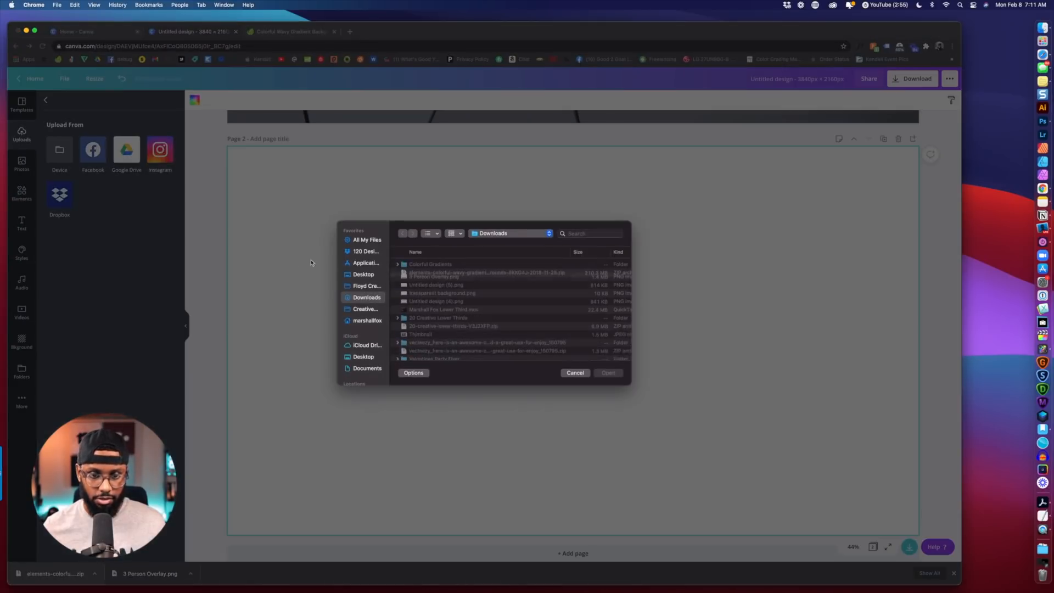
pyautogui.doubleClick(430, 264)
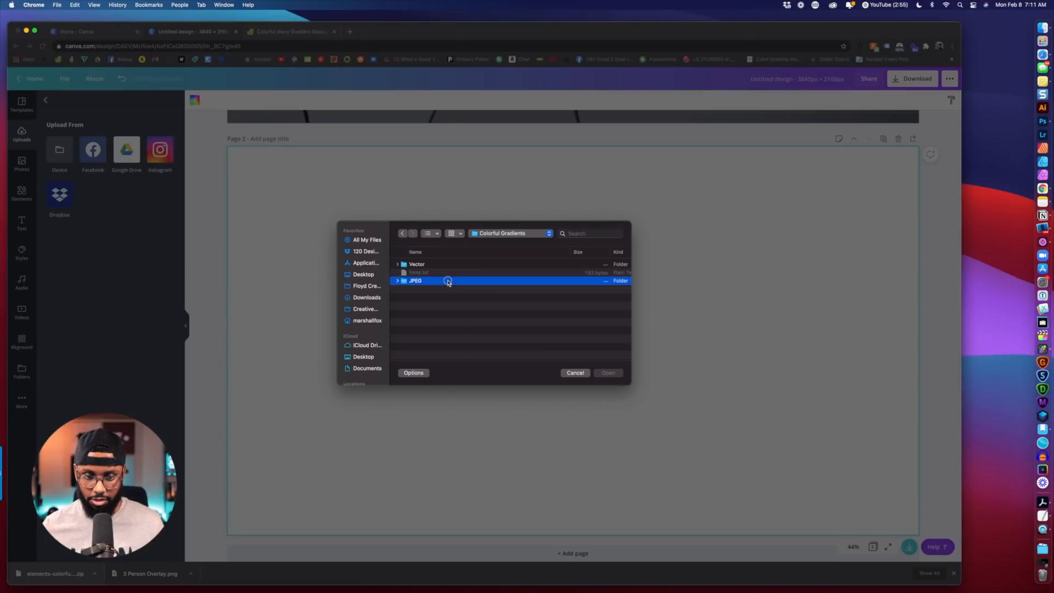
pyautogui.doubleClick(415, 281)
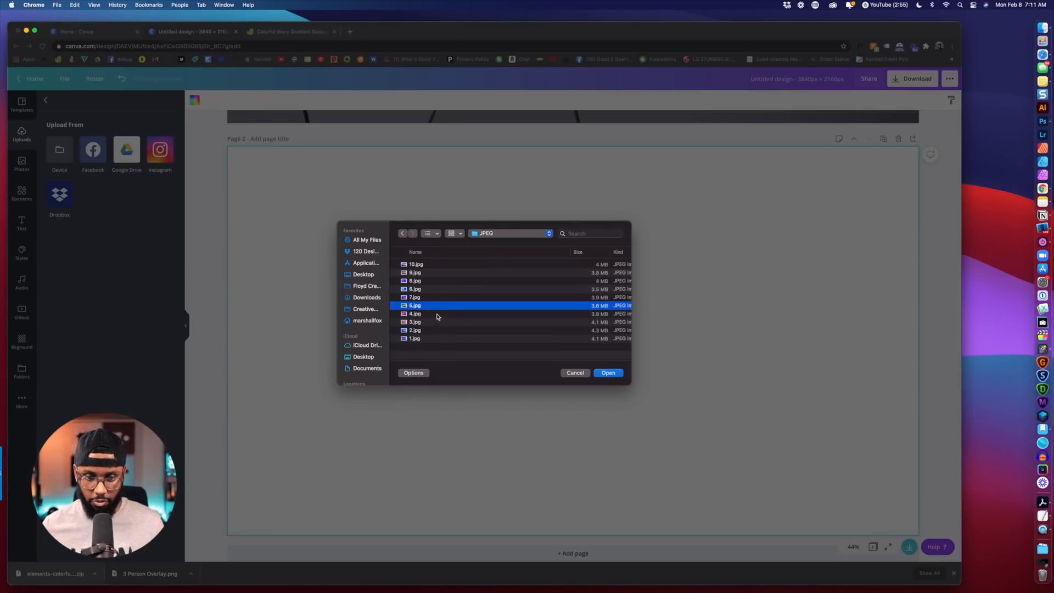
pyautogui.click(609, 372)
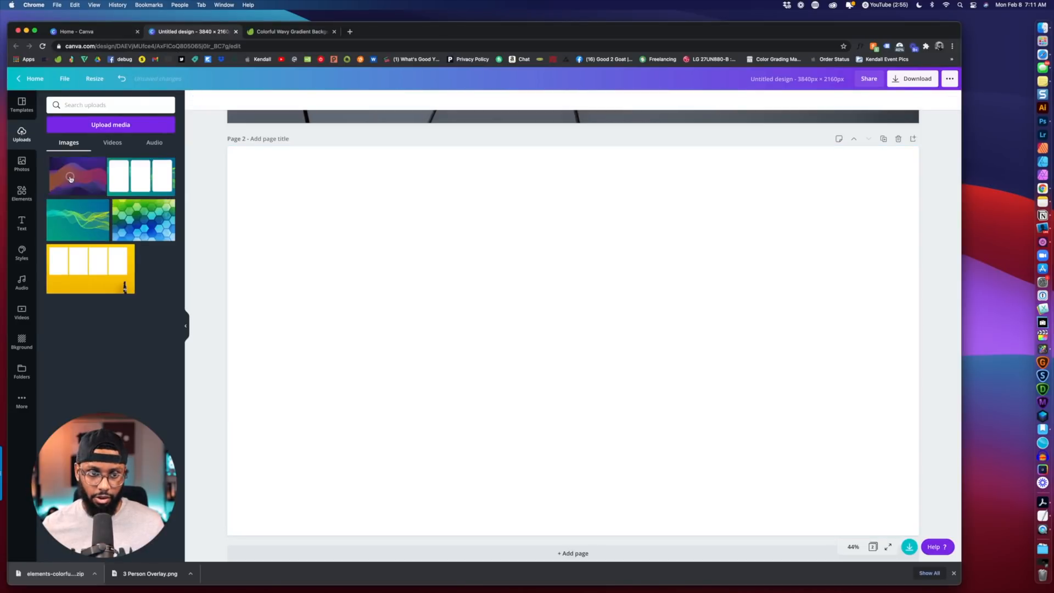
pyautogui.click(72, 175)
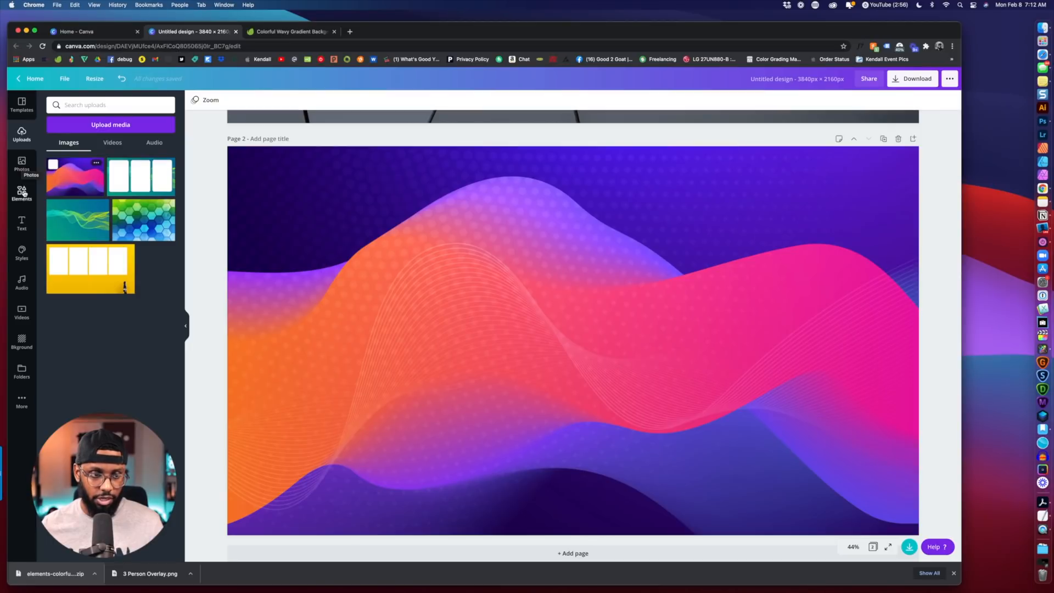
pyautogui.click(22, 194)
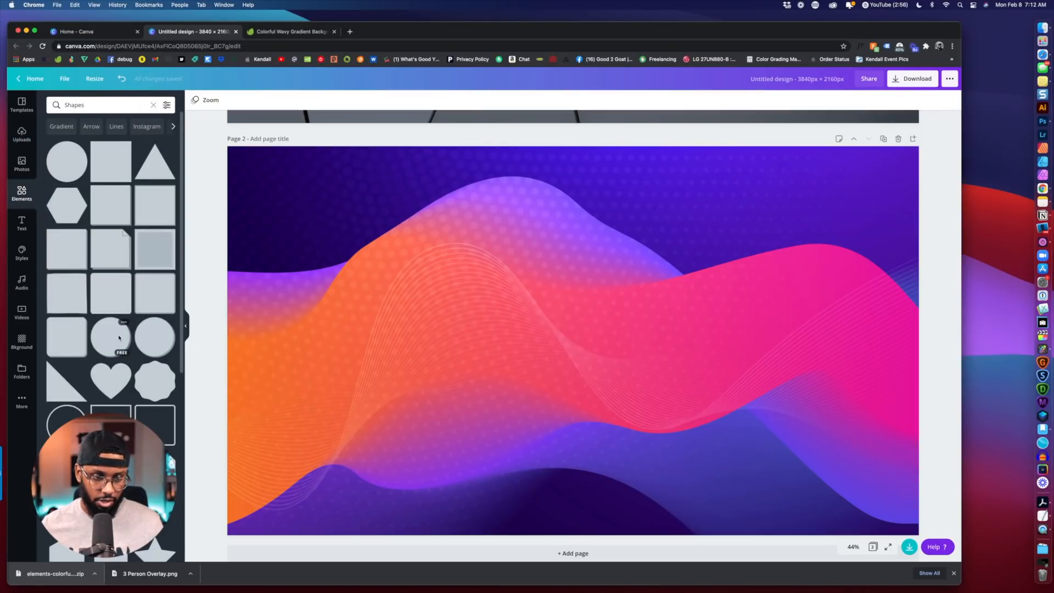
# Step: Add a grey circle and stretch a square into a wide rectangle on the right
pyautogui.click(112, 337)
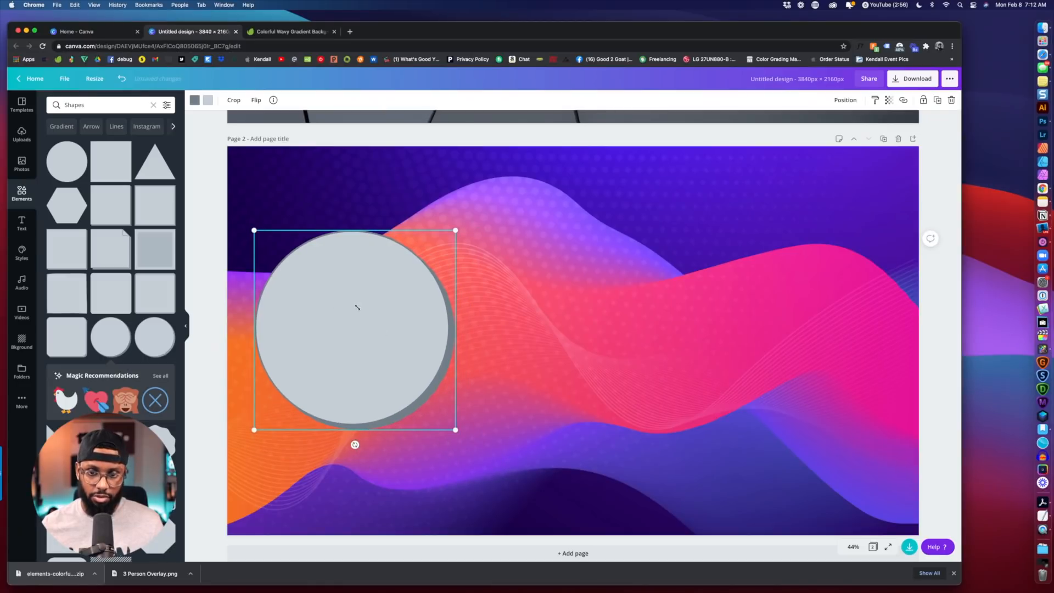
pyautogui.moveTo(61, 250)
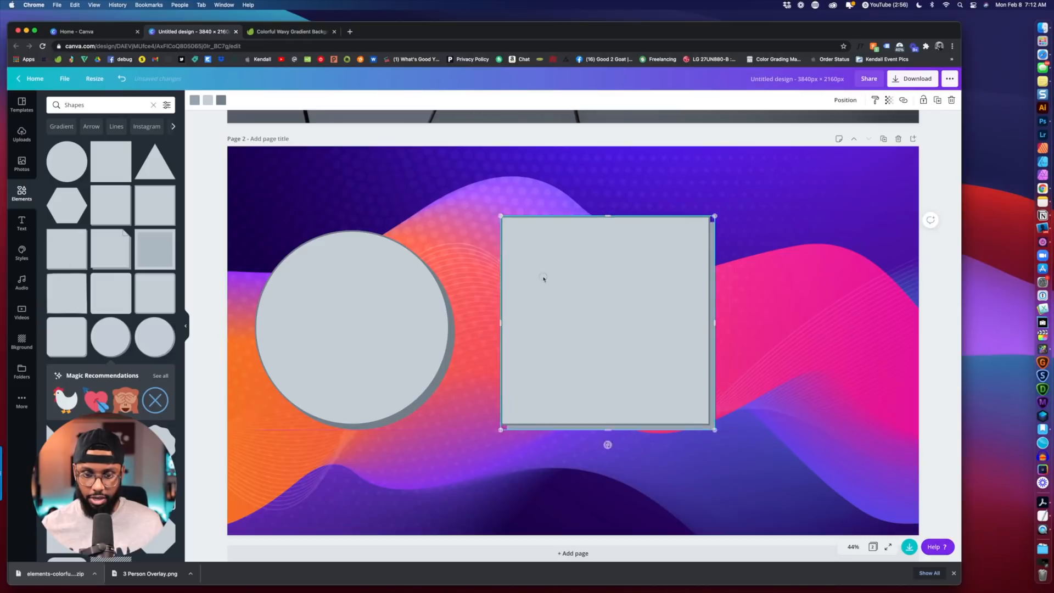
pyautogui.moveTo(714, 323); pyautogui.dragTo(874, 322)
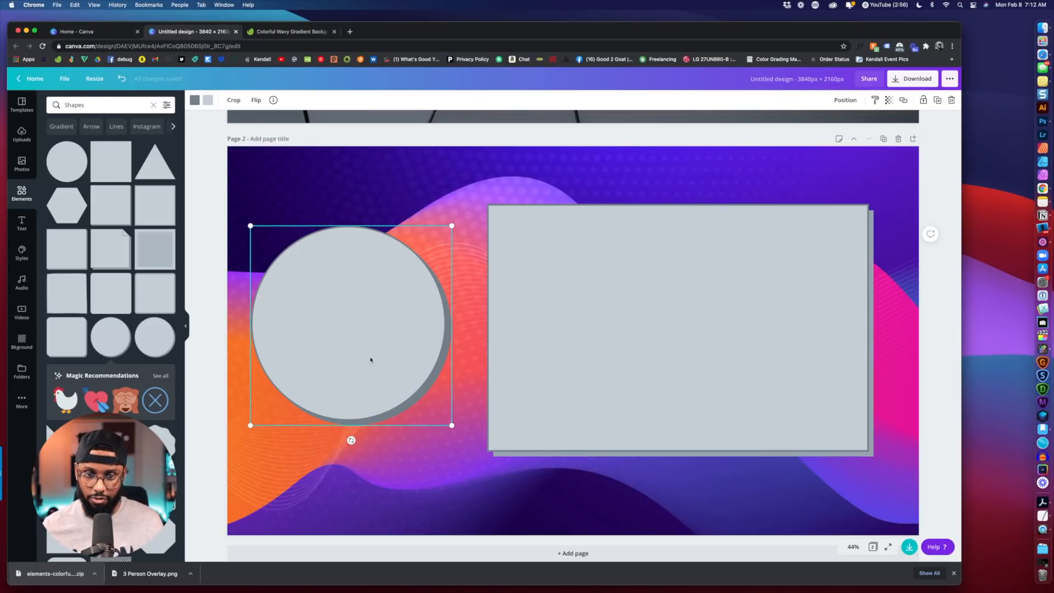
pyautogui.moveTo(443, 185)
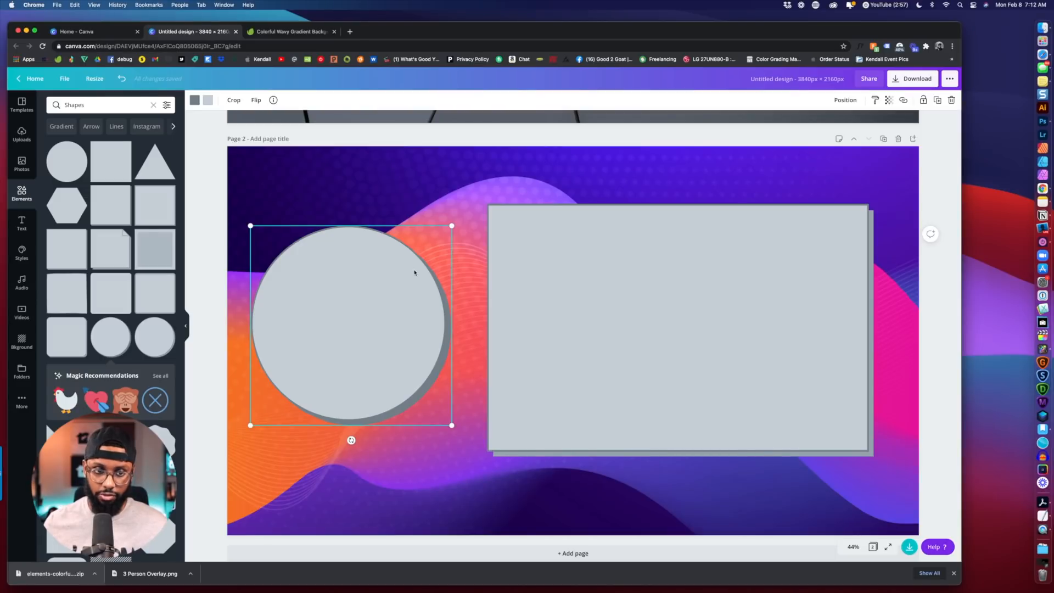
pyautogui.moveTo(209, 100)
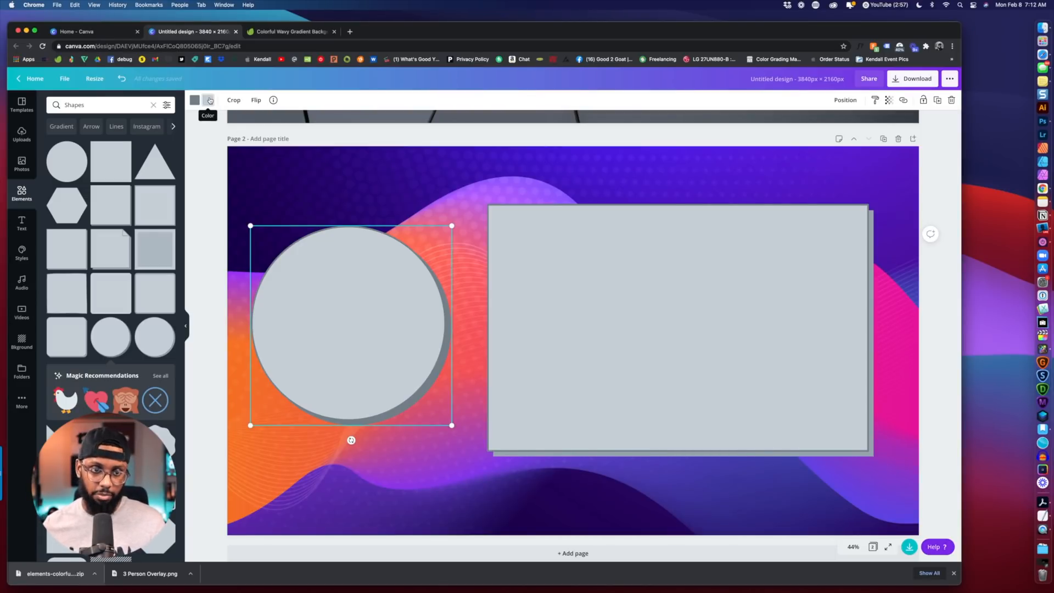
# Step: Change the circle's and rectangle's shadow colours to the purple document colour
pyautogui.click(210, 101)
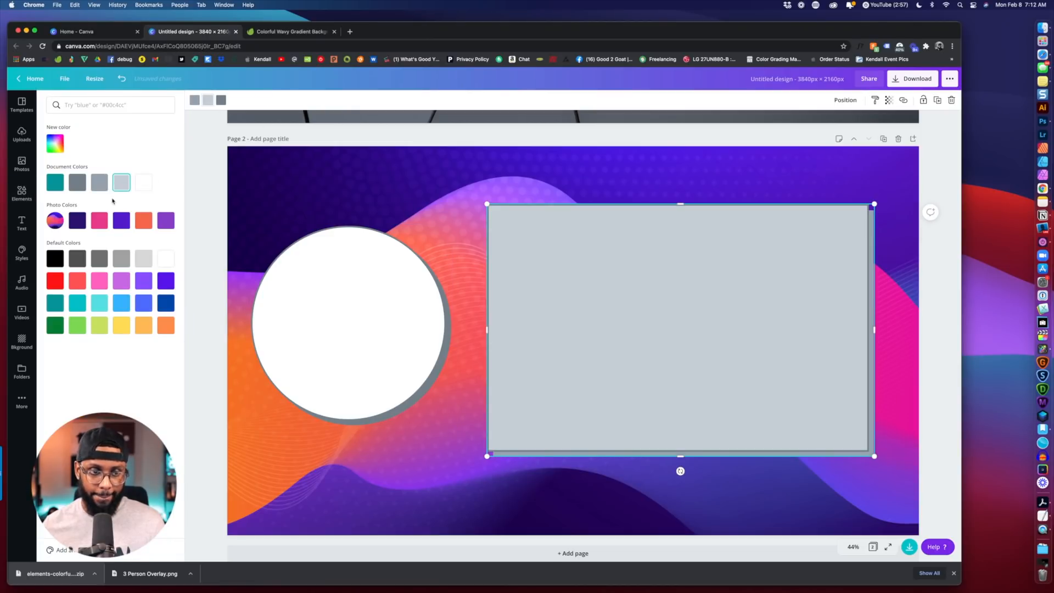
pyautogui.click(144, 182)
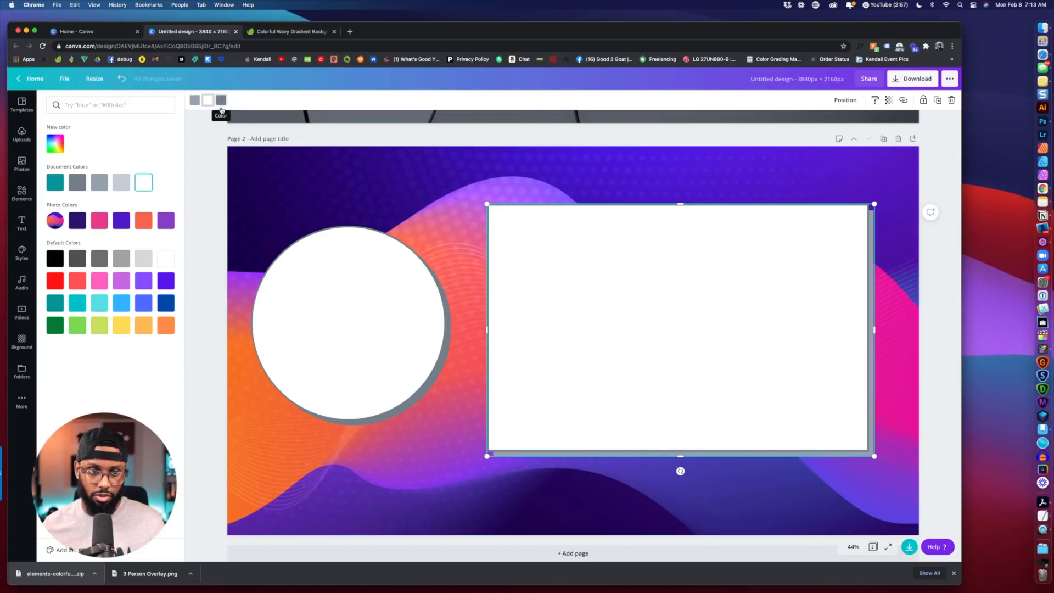
pyautogui.click(349, 323)
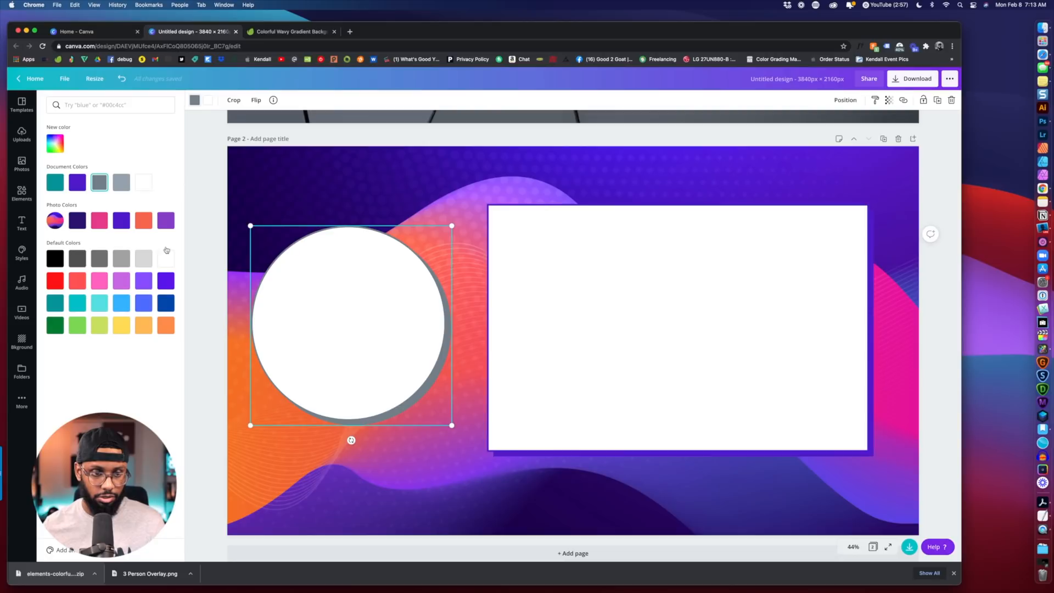
pyautogui.click(121, 220)
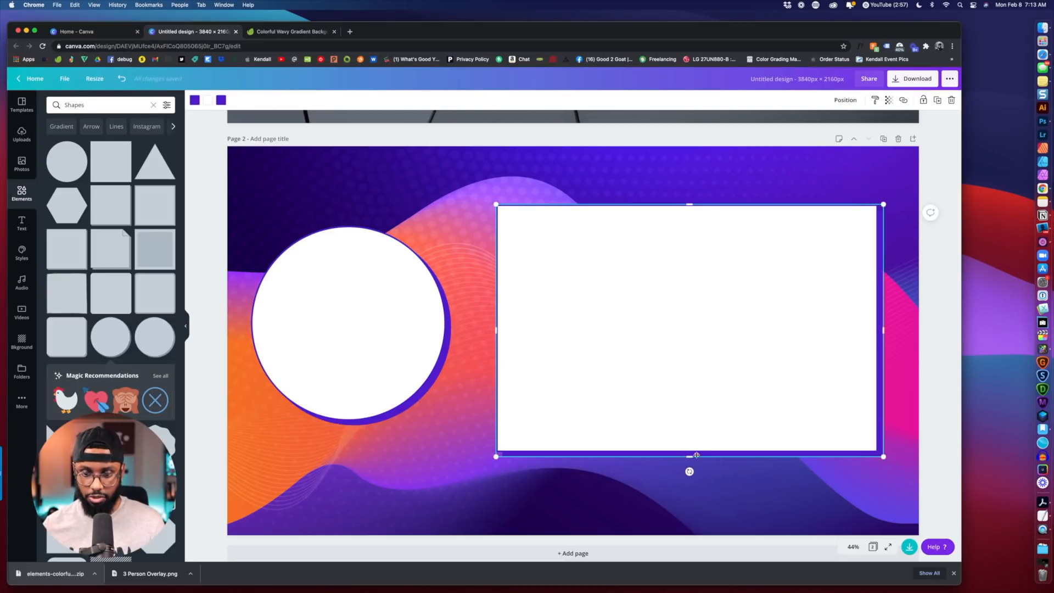
pyautogui.click(342, 322)
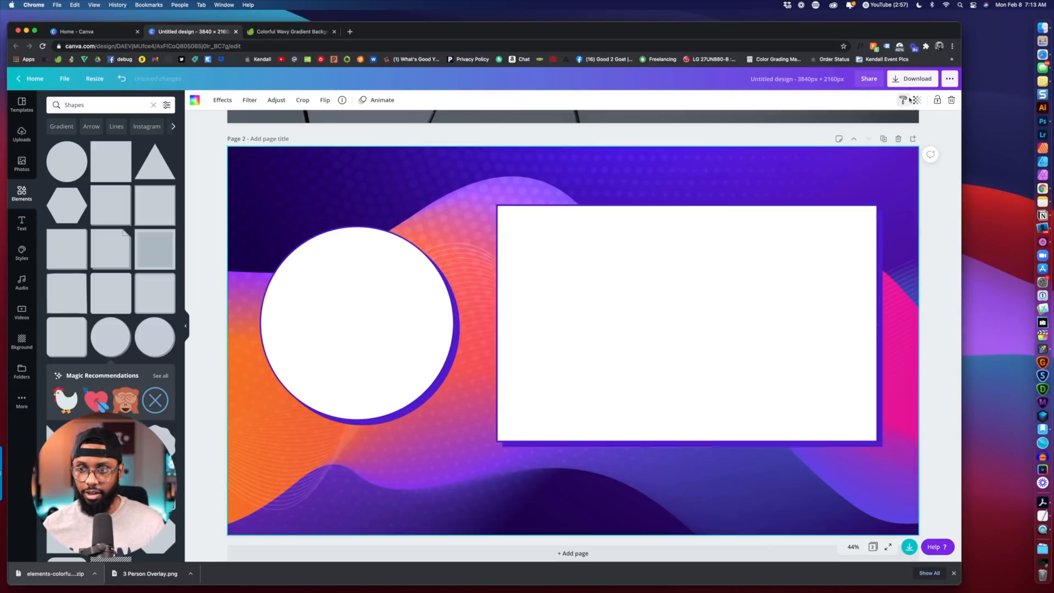
# Step: Export page 2 of the design as a PNG named 'Overlay 2'
pyautogui.click(913, 78)
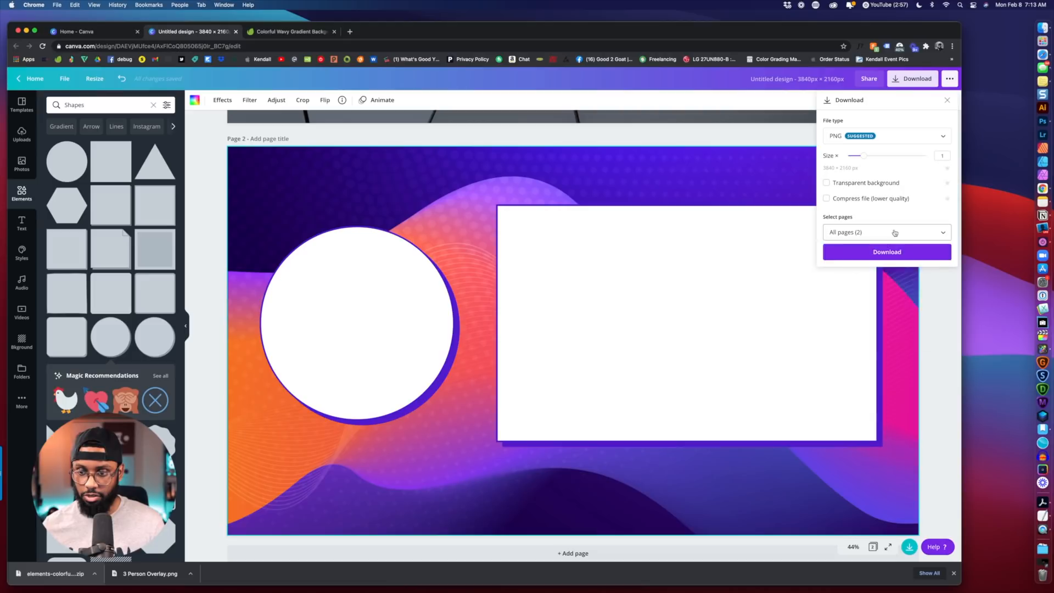
pyautogui.click(887, 232)
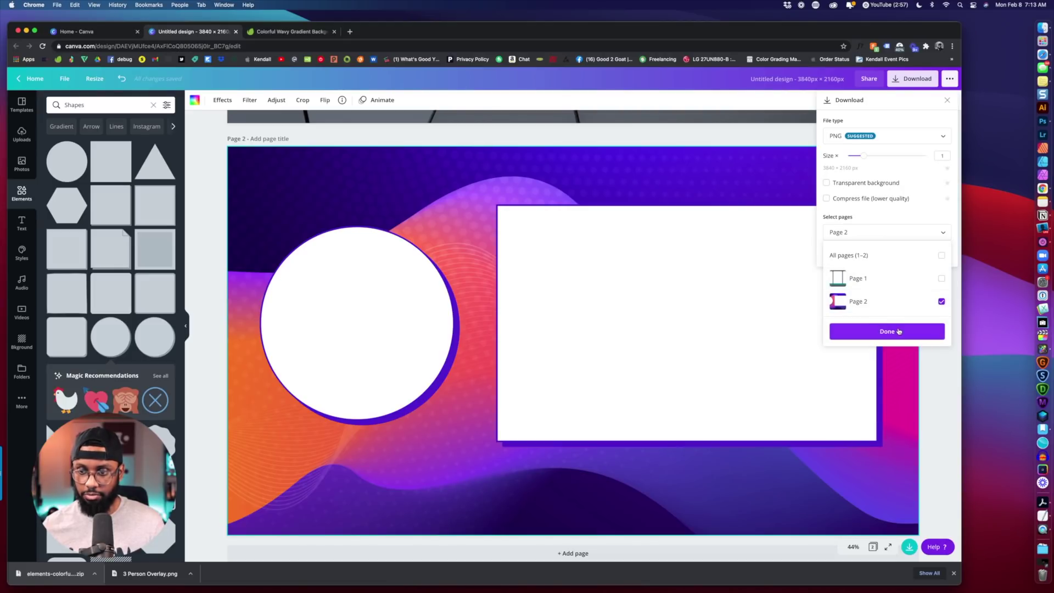
pyautogui.click(887, 331)
pyautogui.write('Overa')
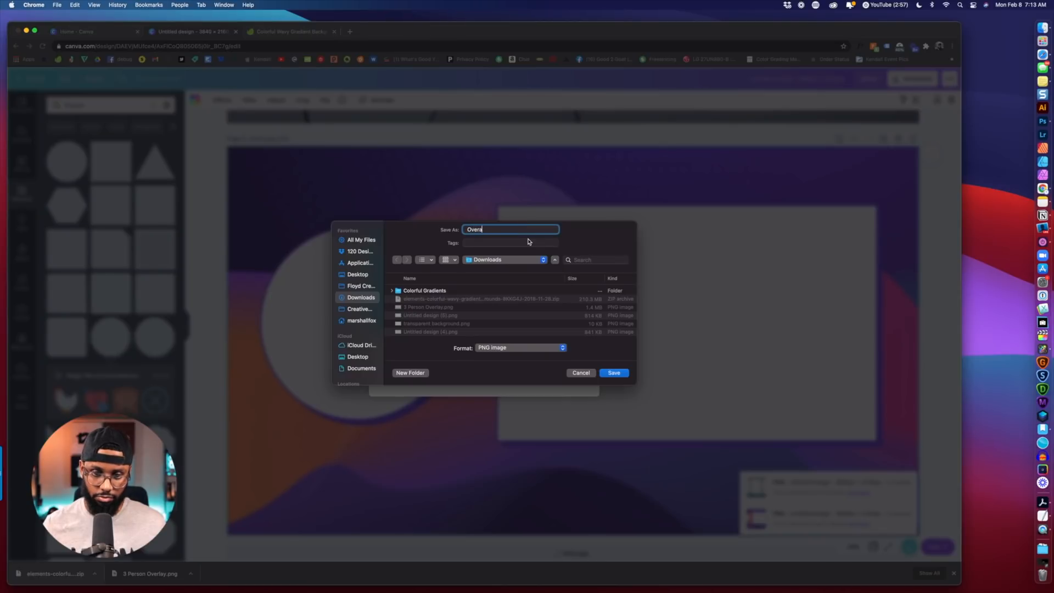
pyautogui.click(614, 373)
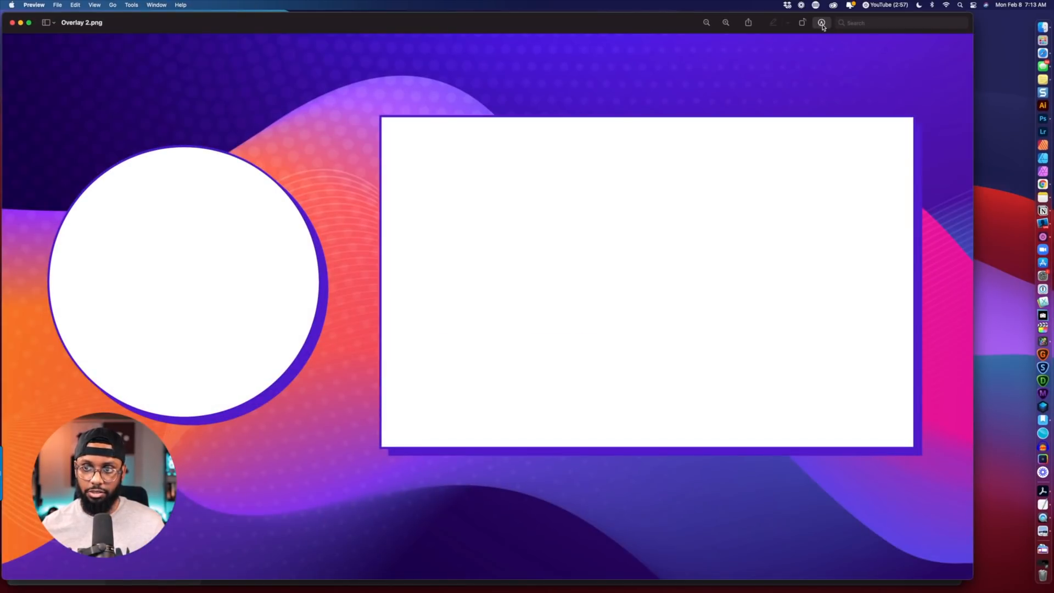
# Step: Inspect the Overlay 2 image in Preview, then close it
pyautogui.click(822, 22)
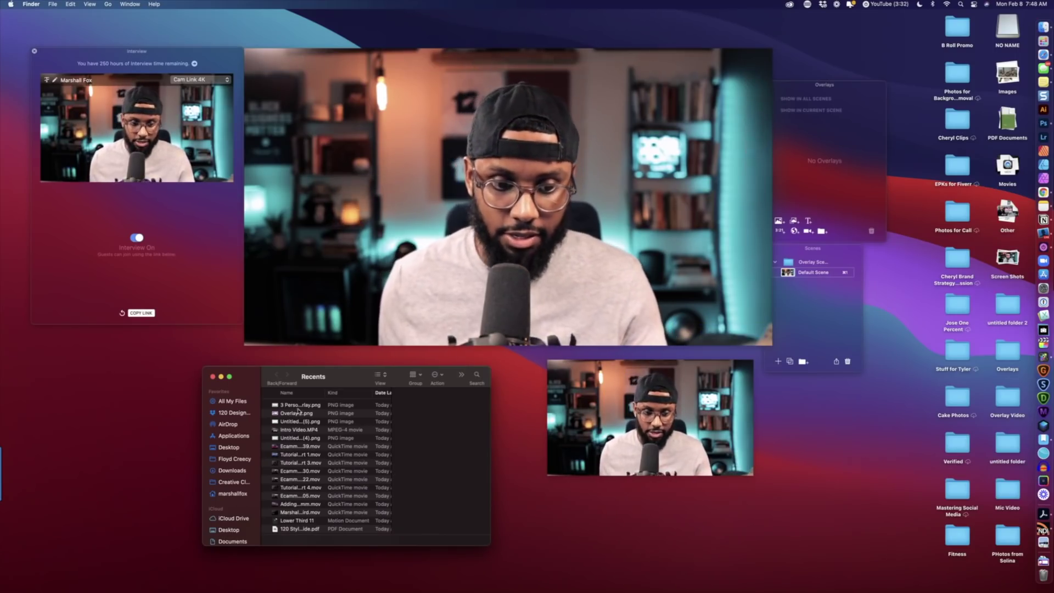
# Step: Add 3 Person Overlay.png to the scene, rename it '3 Person', and create an empty scene
pyautogui.click(298, 404)
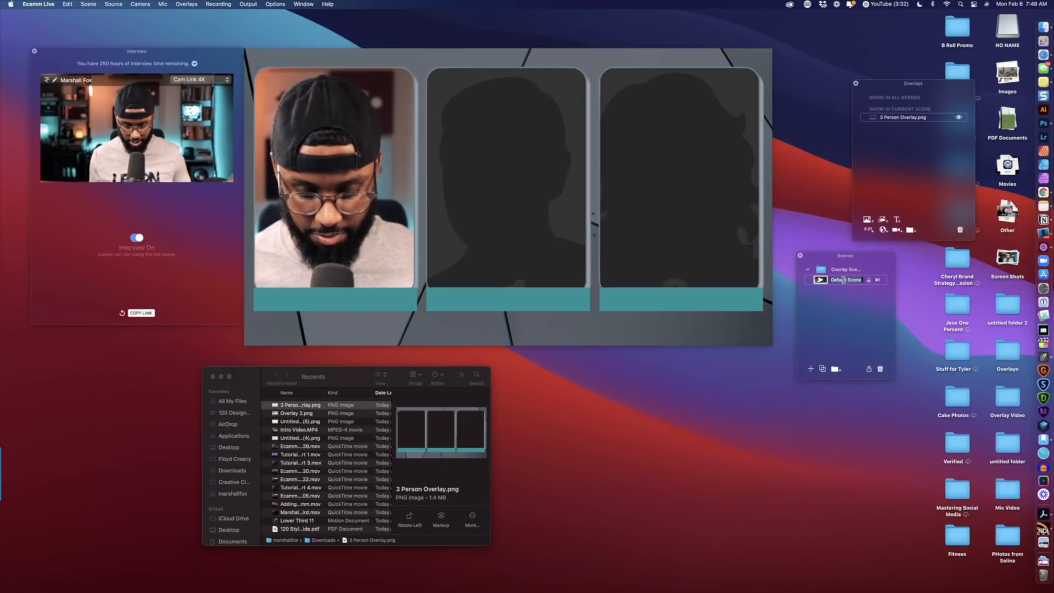
pyautogui.doubleClick(844, 280)
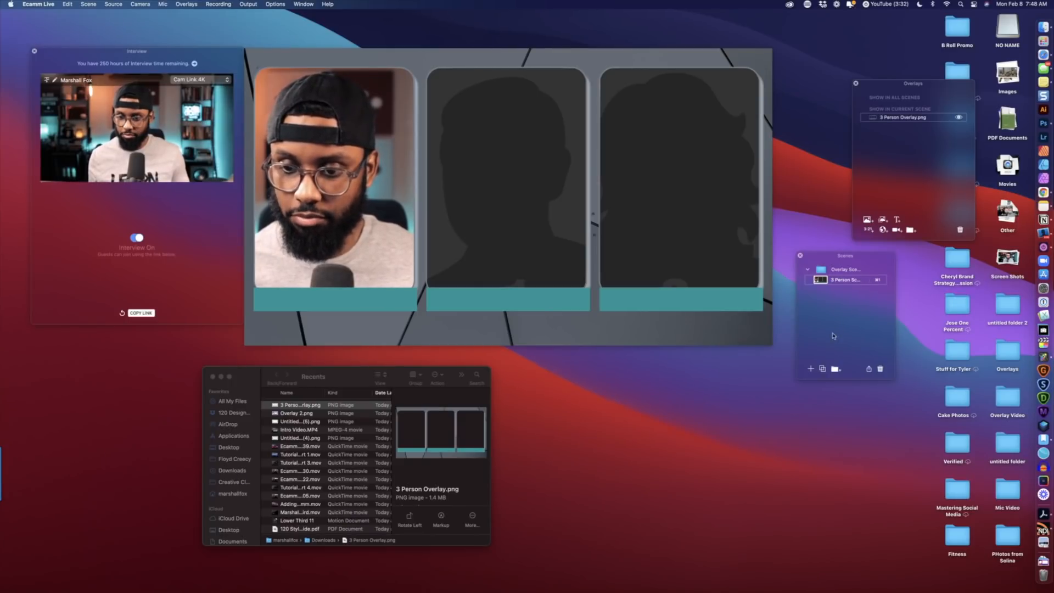
pyautogui.moveTo(811, 370)
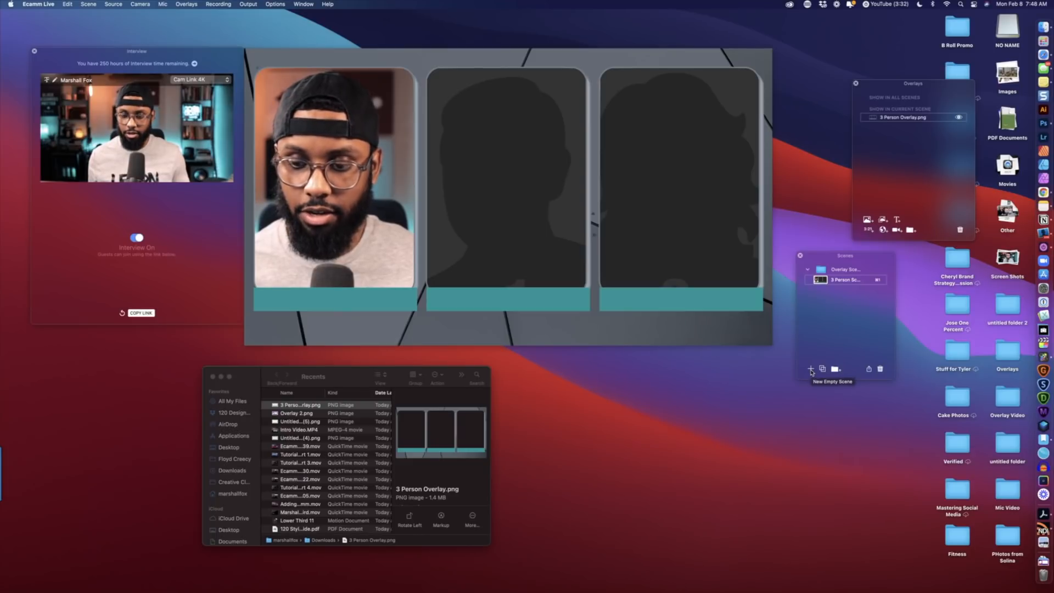
pyautogui.click(810, 369)
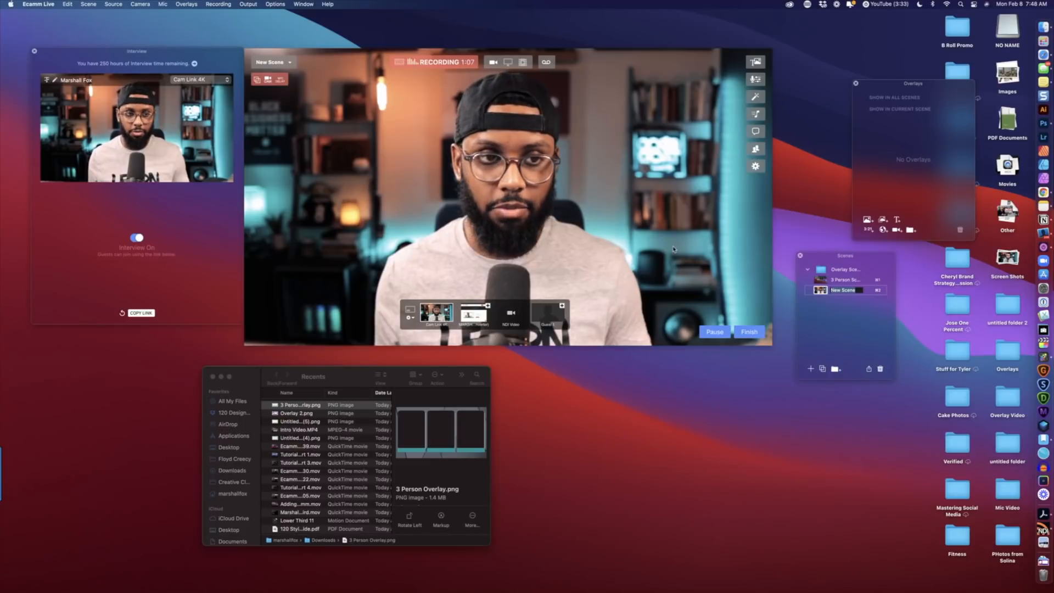
# Step: Set the new scene's main video source to Blank
pyautogui.click(113, 6)
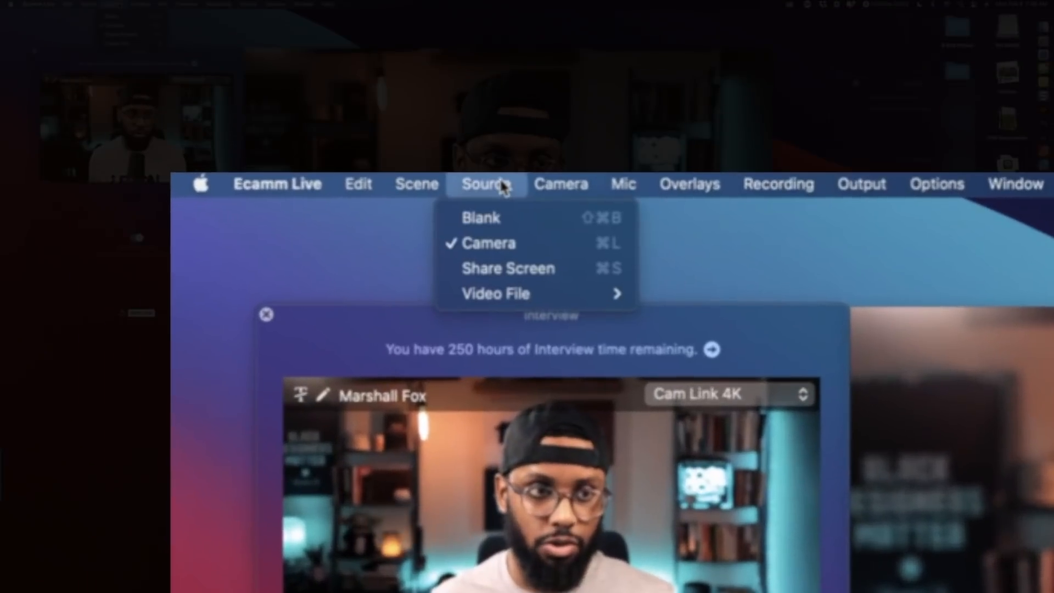
pyautogui.click(489, 185)
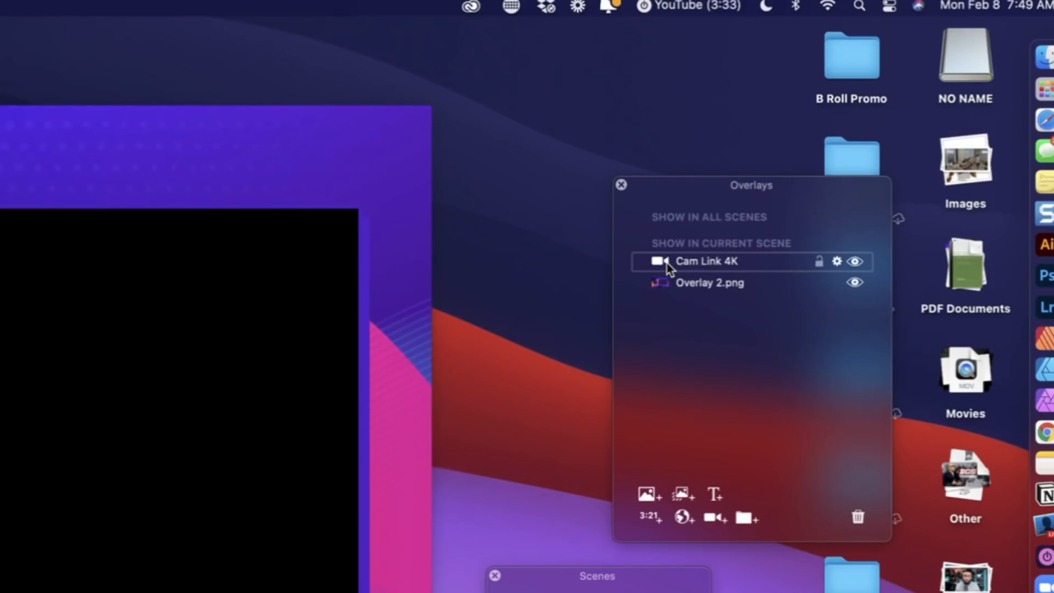
# Step: Move the Cam Link 4K layer beneath Overlay 2.png in the Overlays panel
pyautogui.moveTo(672, 262); pyautogui.dragTo(675, 295)
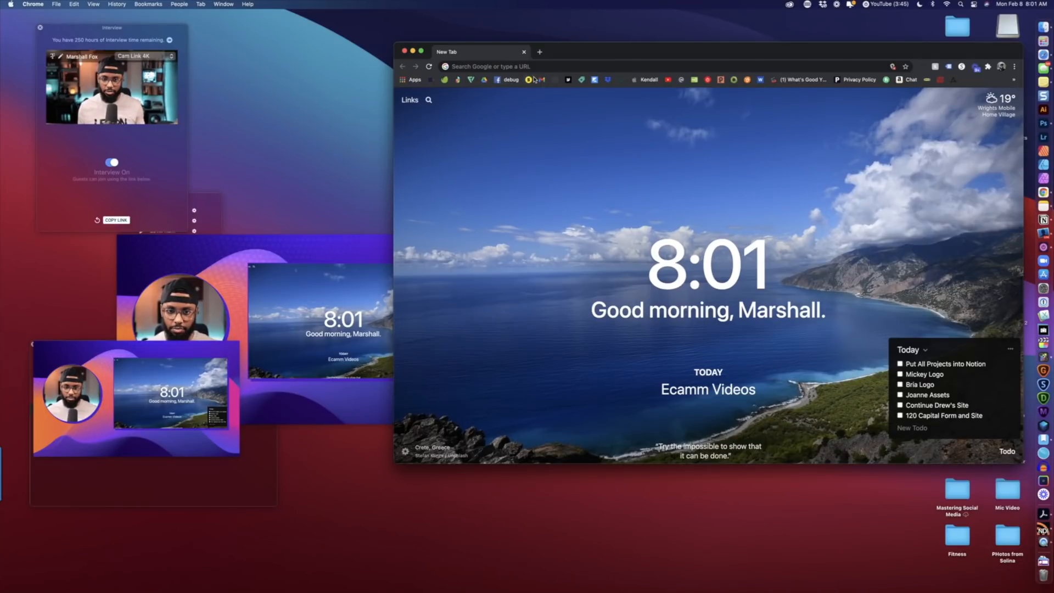
pyautogui.moveTo(421, 157)
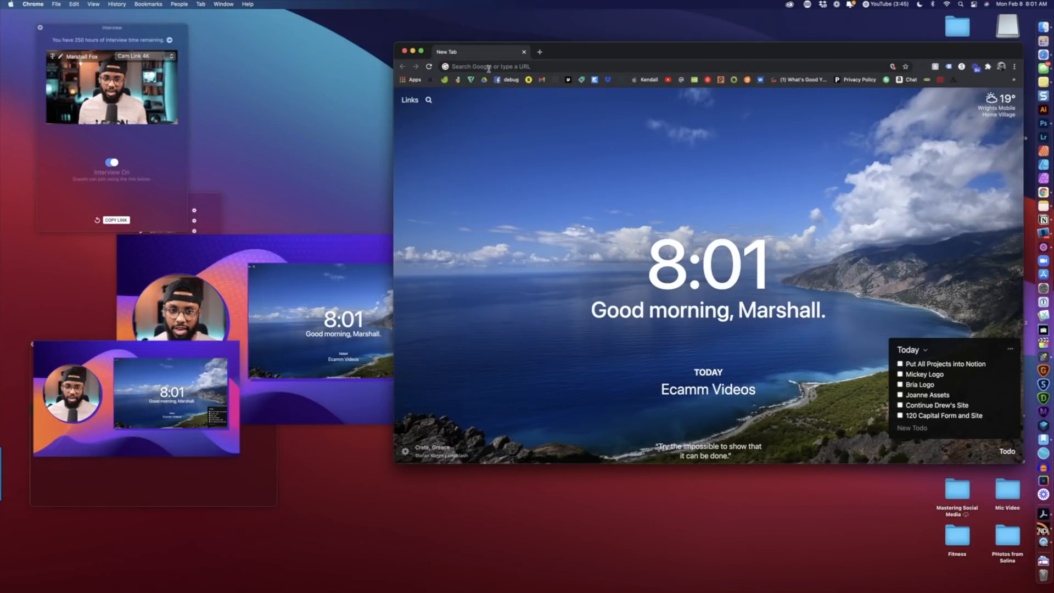
# Step: Go to ndi.tv's NDI Tools page and download NDI Tools 4.5
pyautogui.click(491, 66)
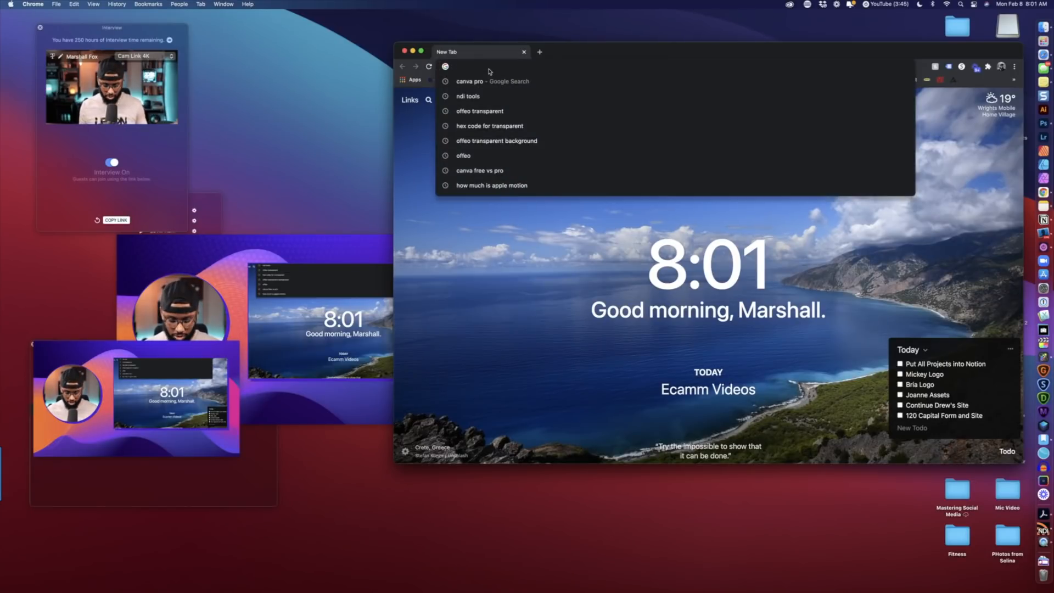
pyautogui.write('ndi.tv')
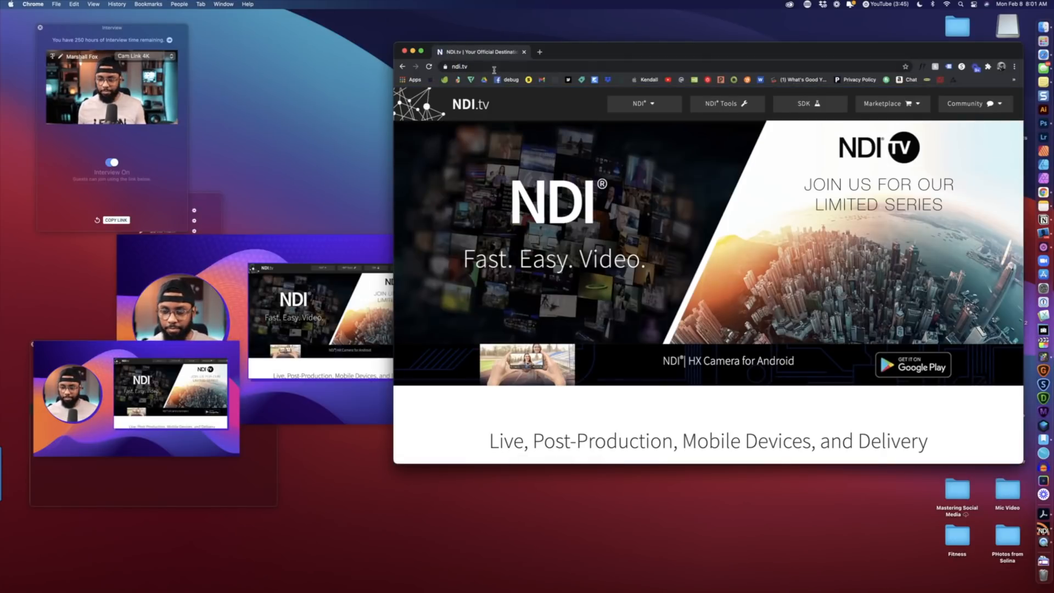
pyautogui.click(727, 104)
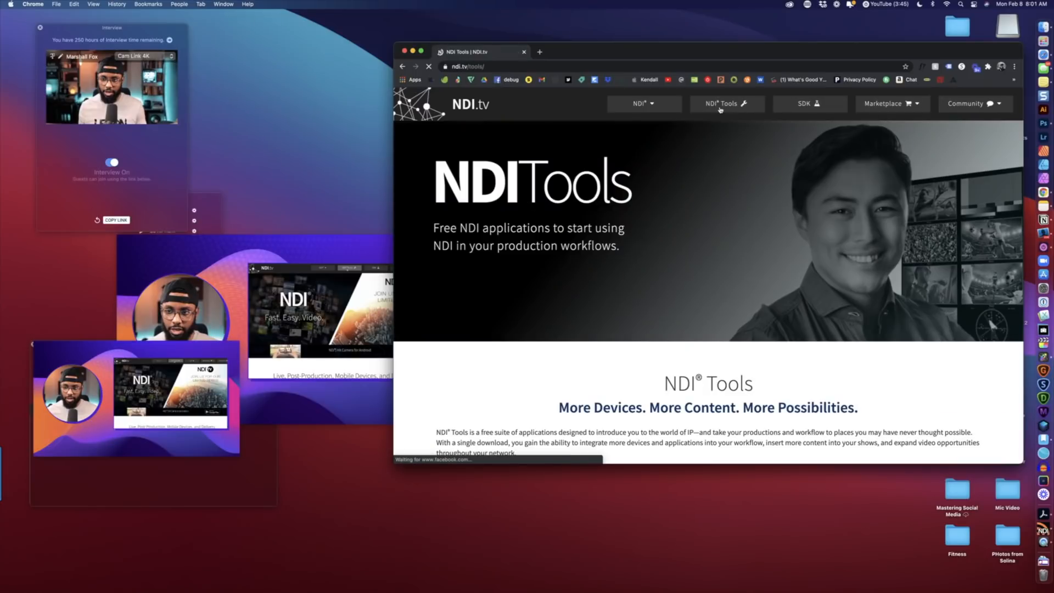
pyautogui.scroll(-3)
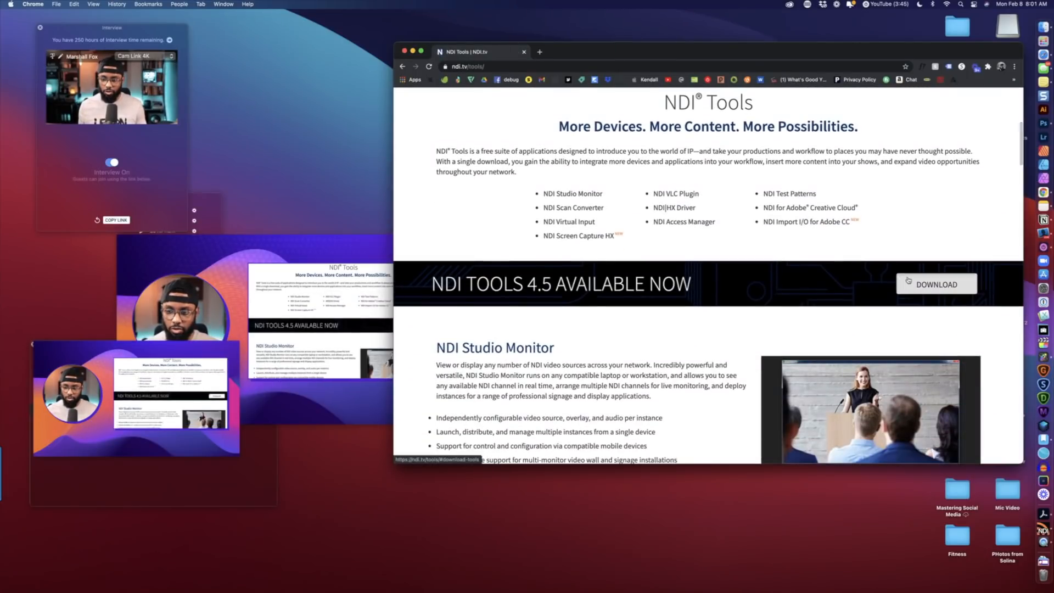
pyautogui.click(936, 284)
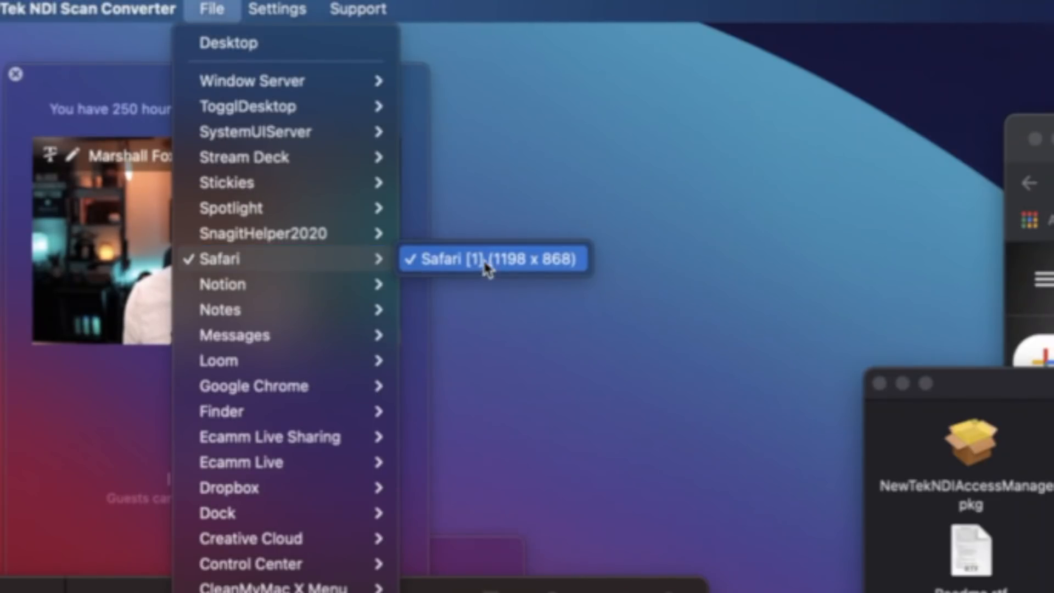
pyautogui.moveTo(246, 269)
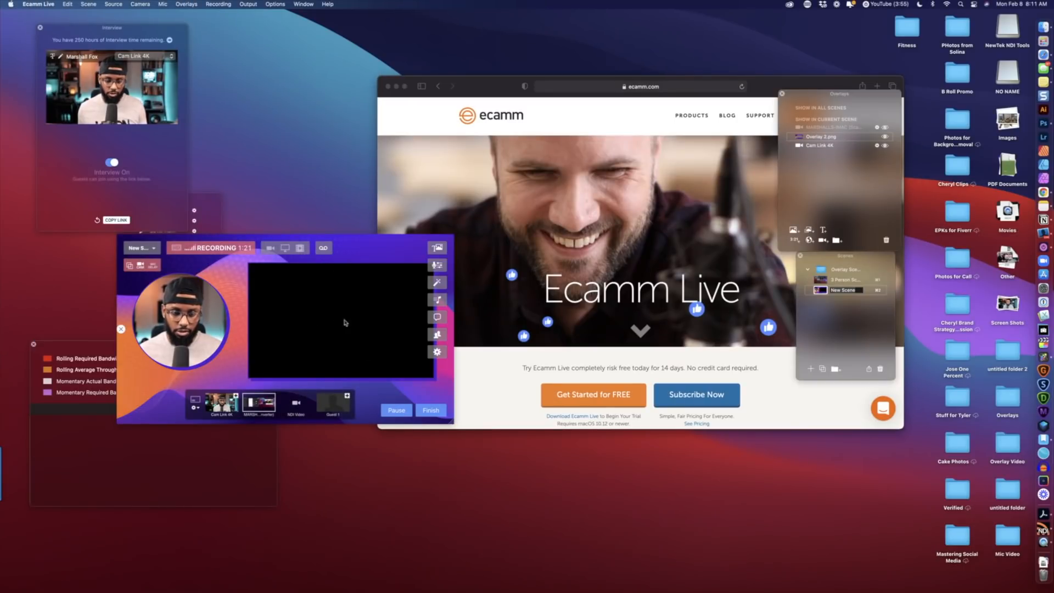
# Step: Show the Source menu's video source list for the Overlay 2 scene
pyautogui.click(115, 4)
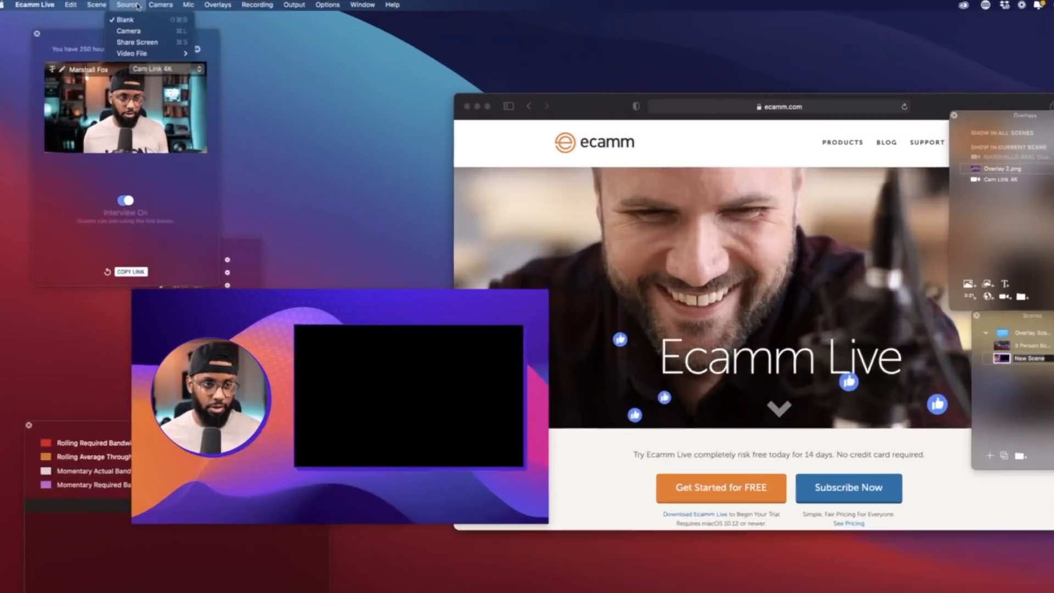